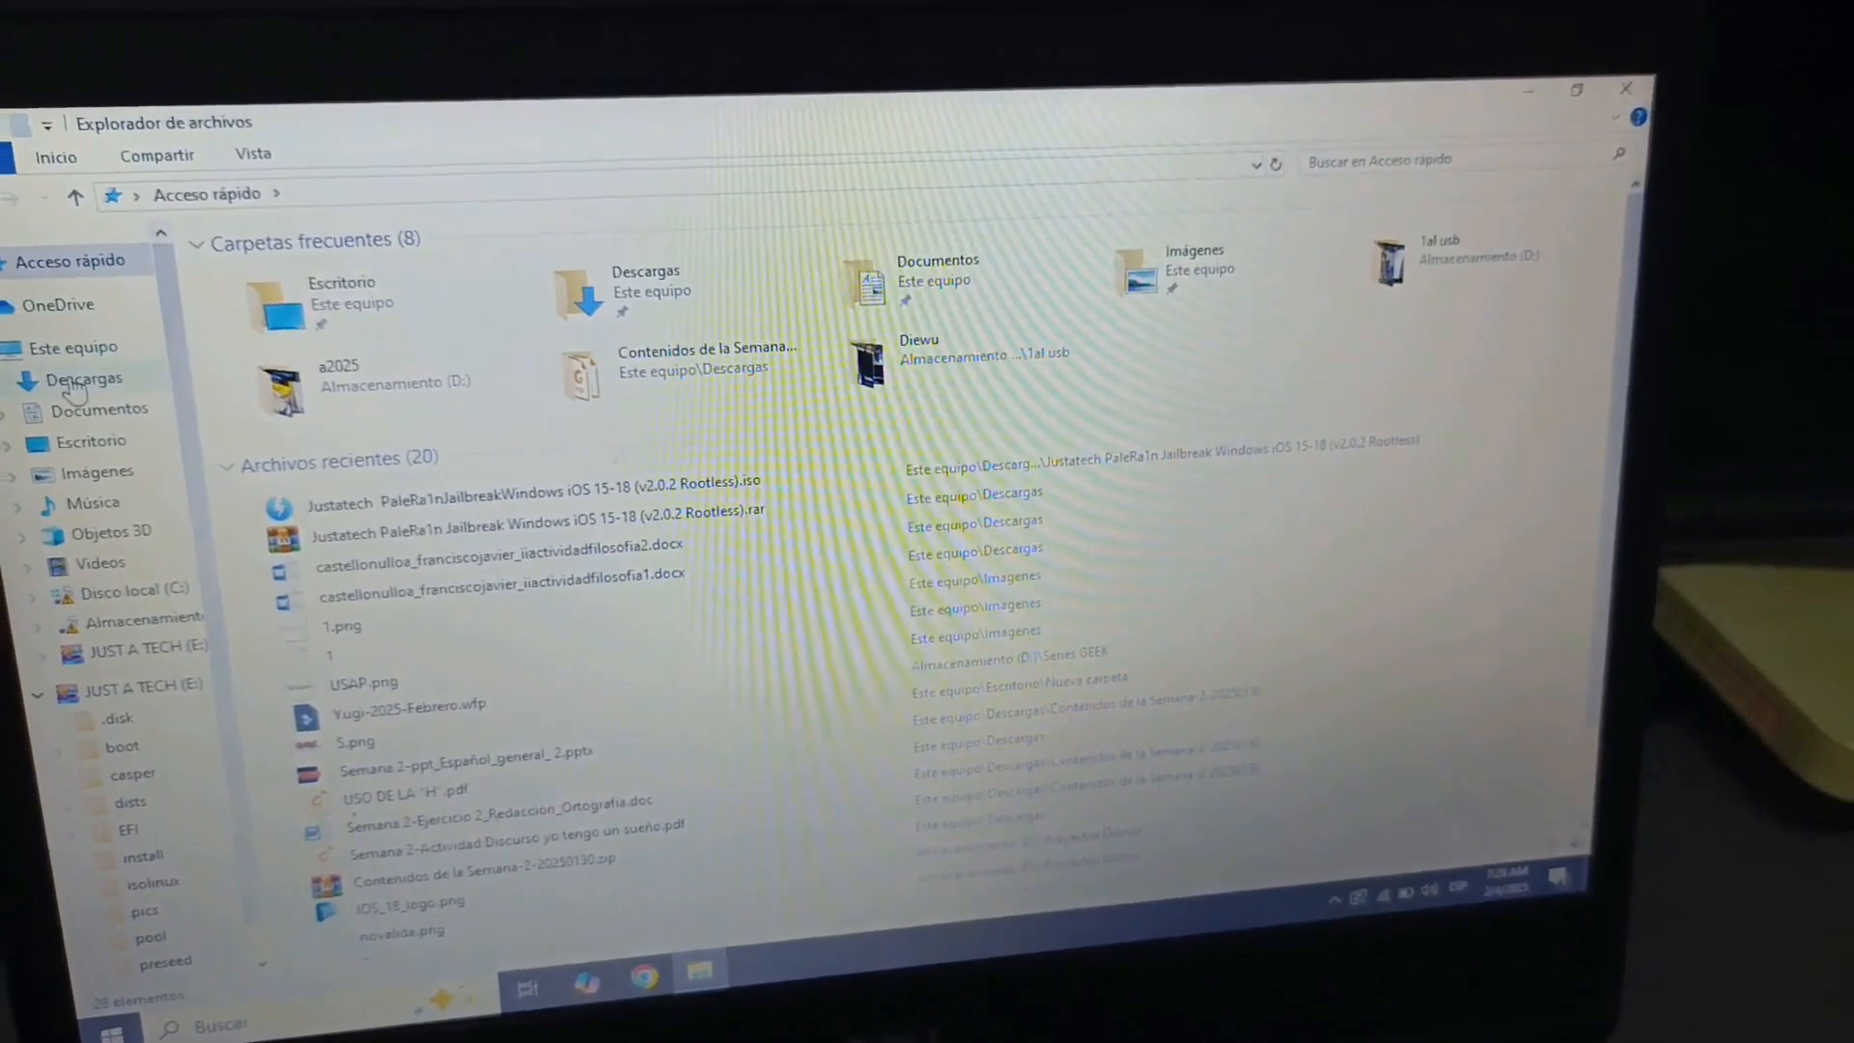
Open Descargas (Downloads) in File Explorer's navigation pane
{"action": "left_click", "coordinate": [85, 379]}
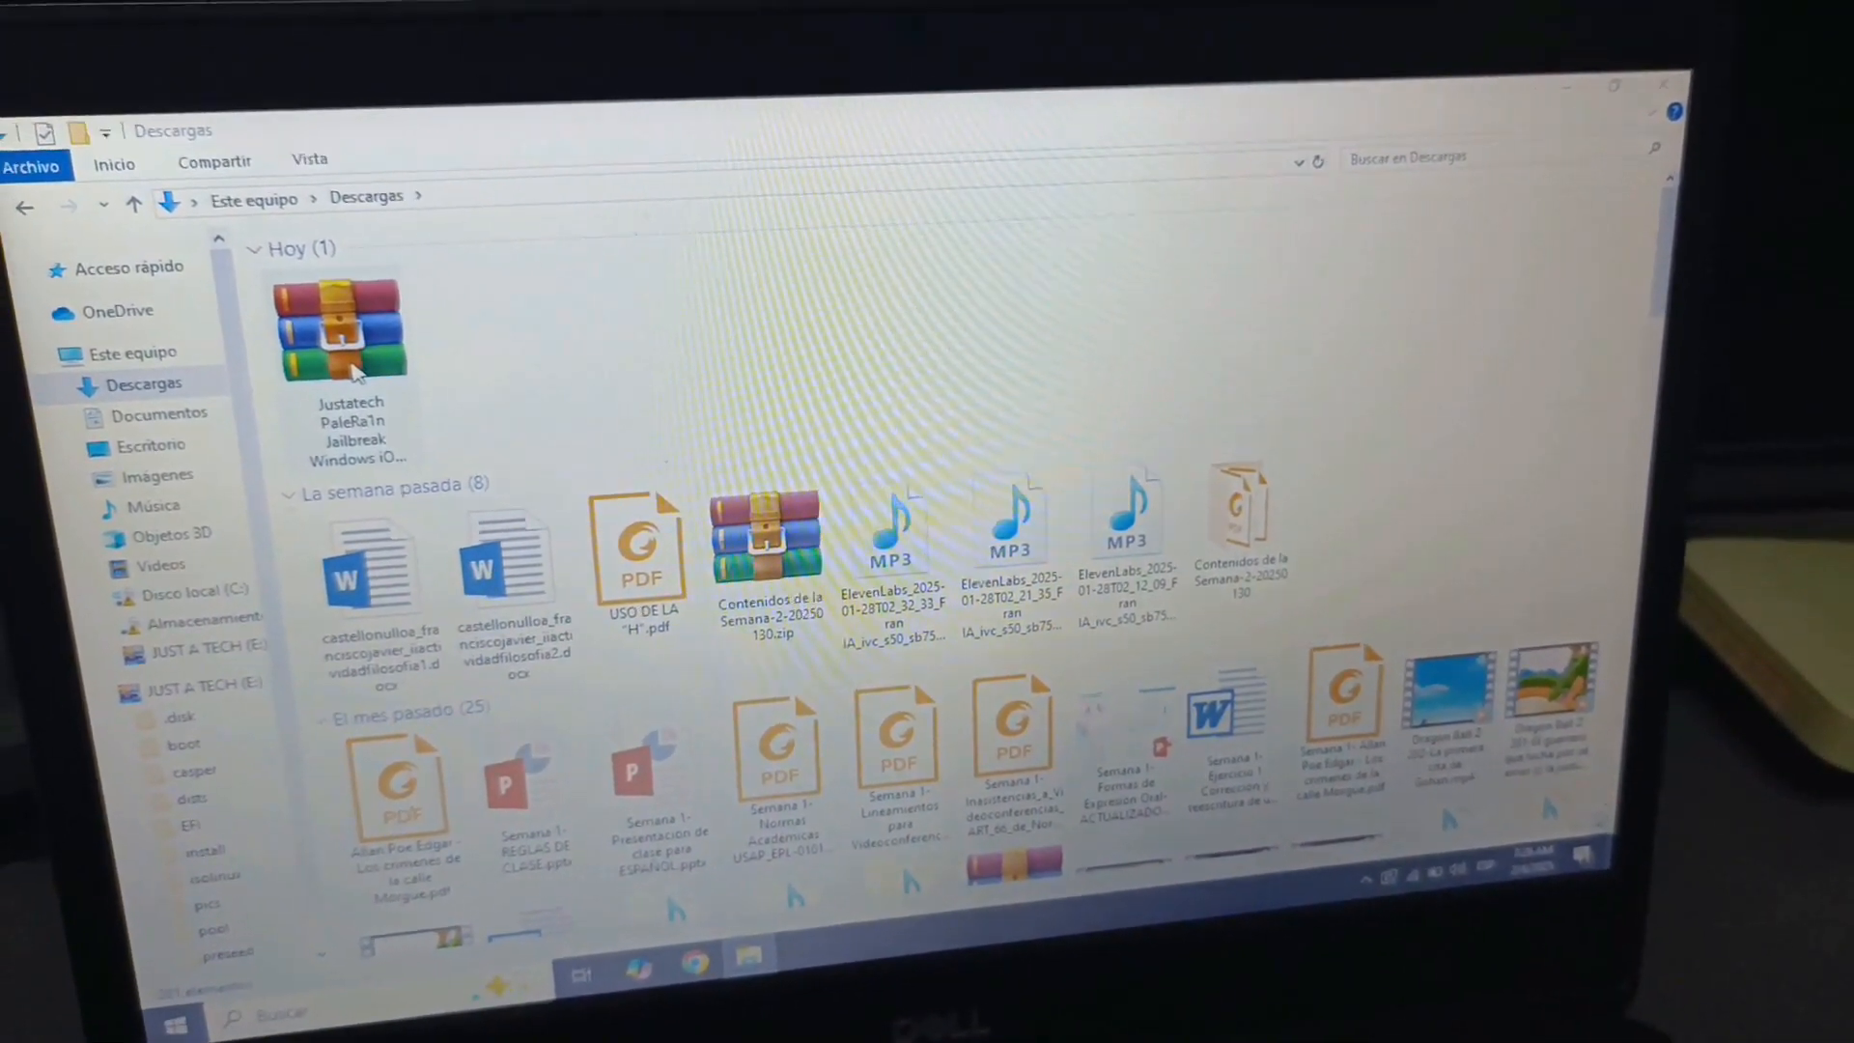
Extract the PaleRa1n Jailbreak .rar with WinRAR into its default folder in Downloads
{"action": "double_click", "coordinate": [339, 329]}
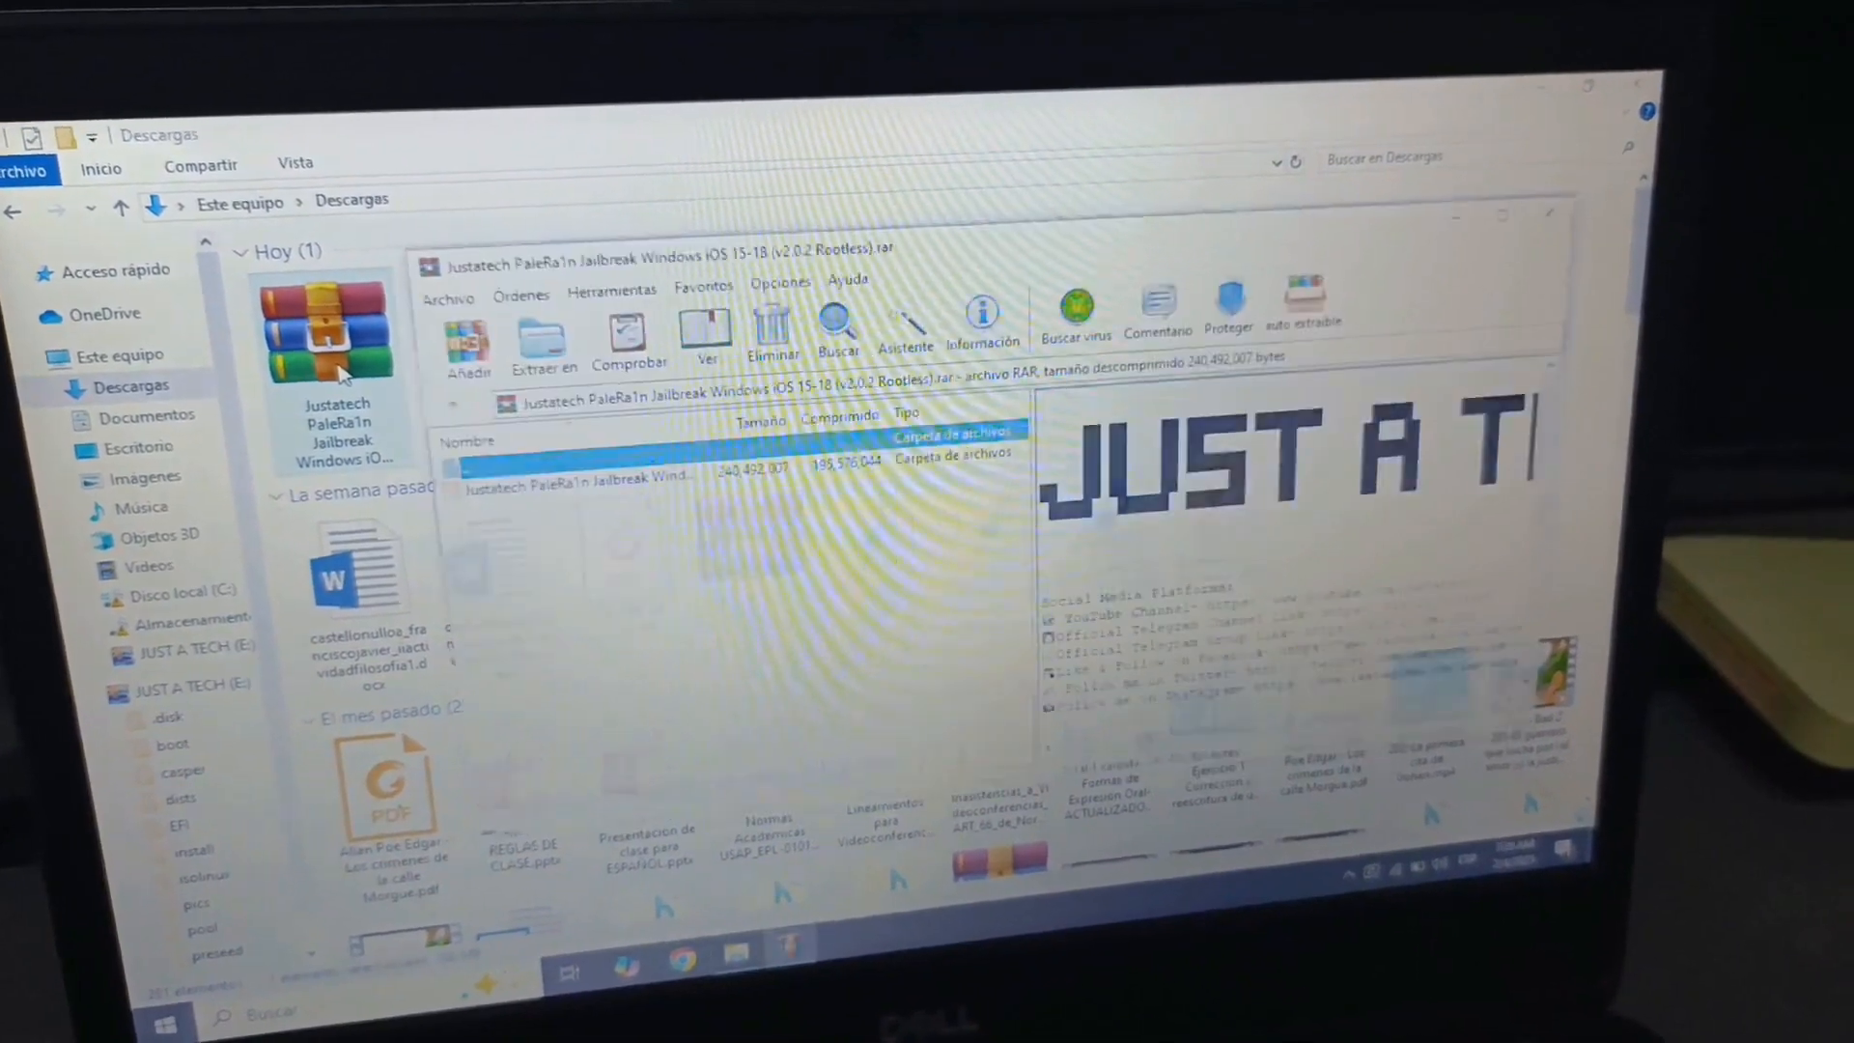
{"action": "left_click", "coordinate": [543, 343]}
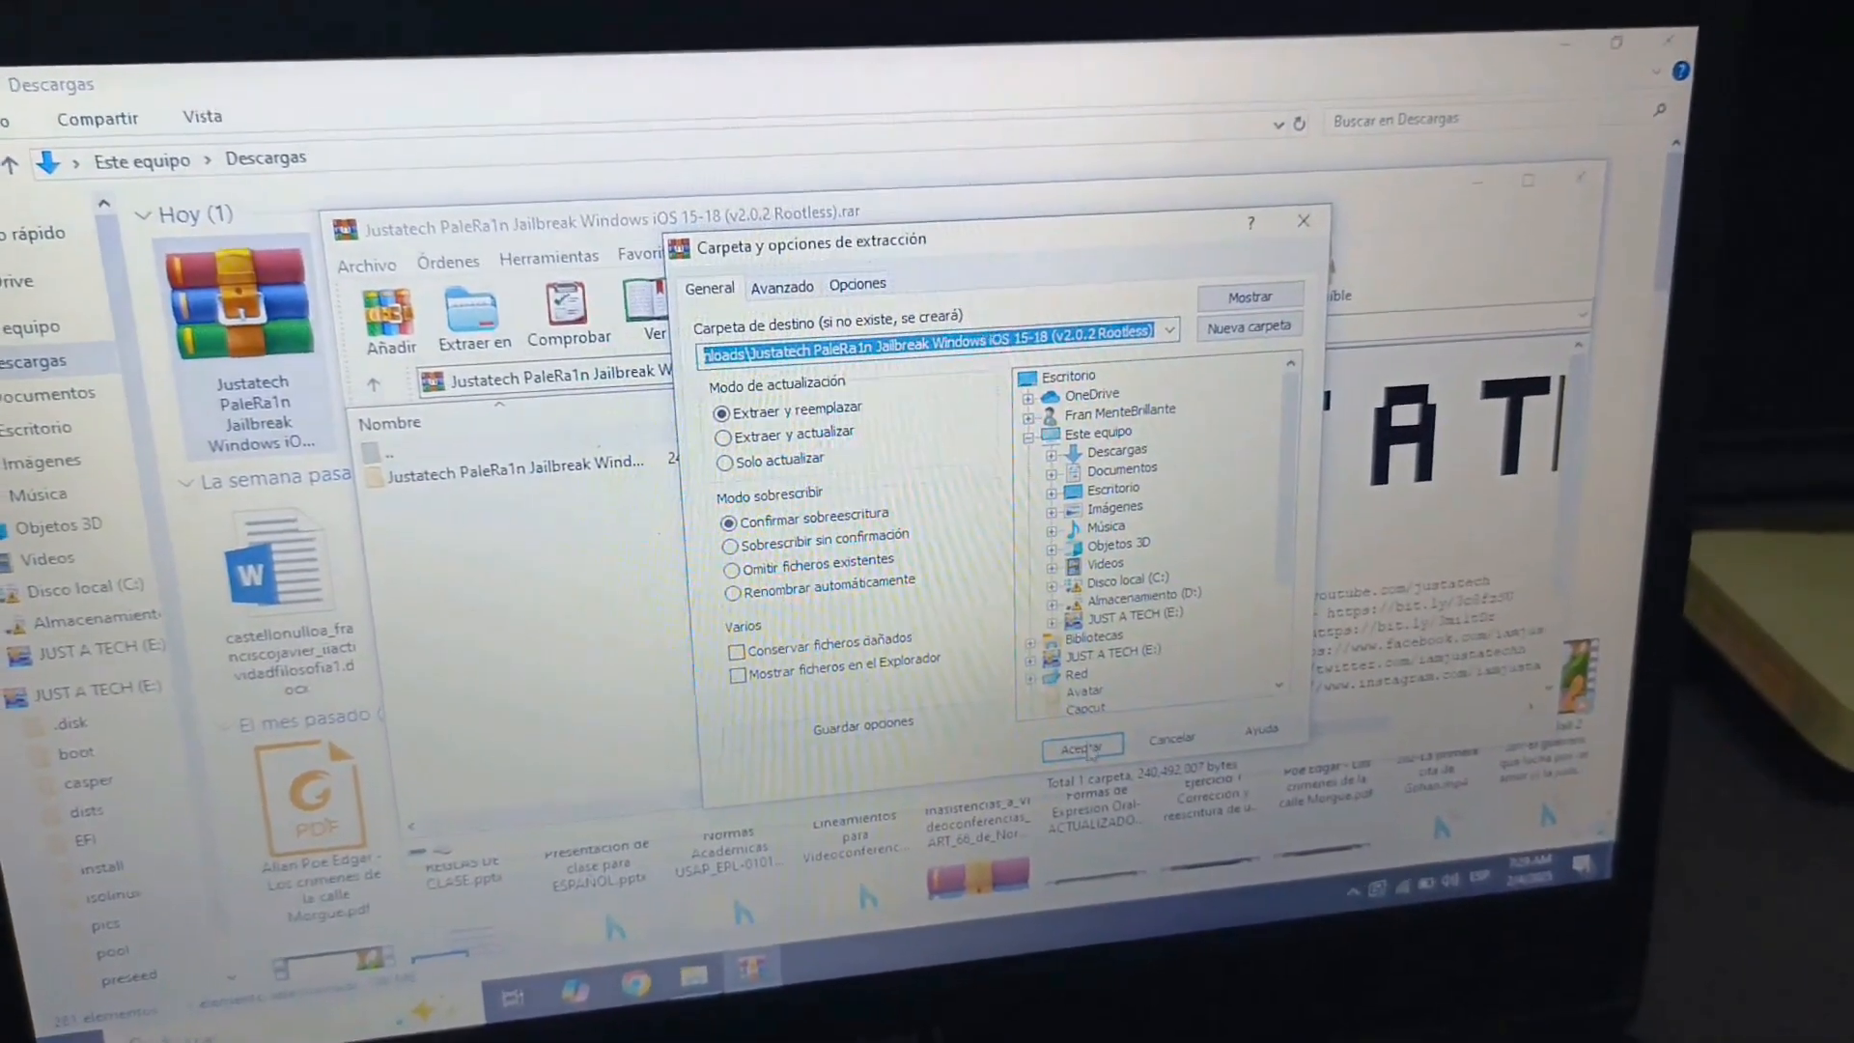
{"action": "left_click", "coordinate": [1080, 747]}
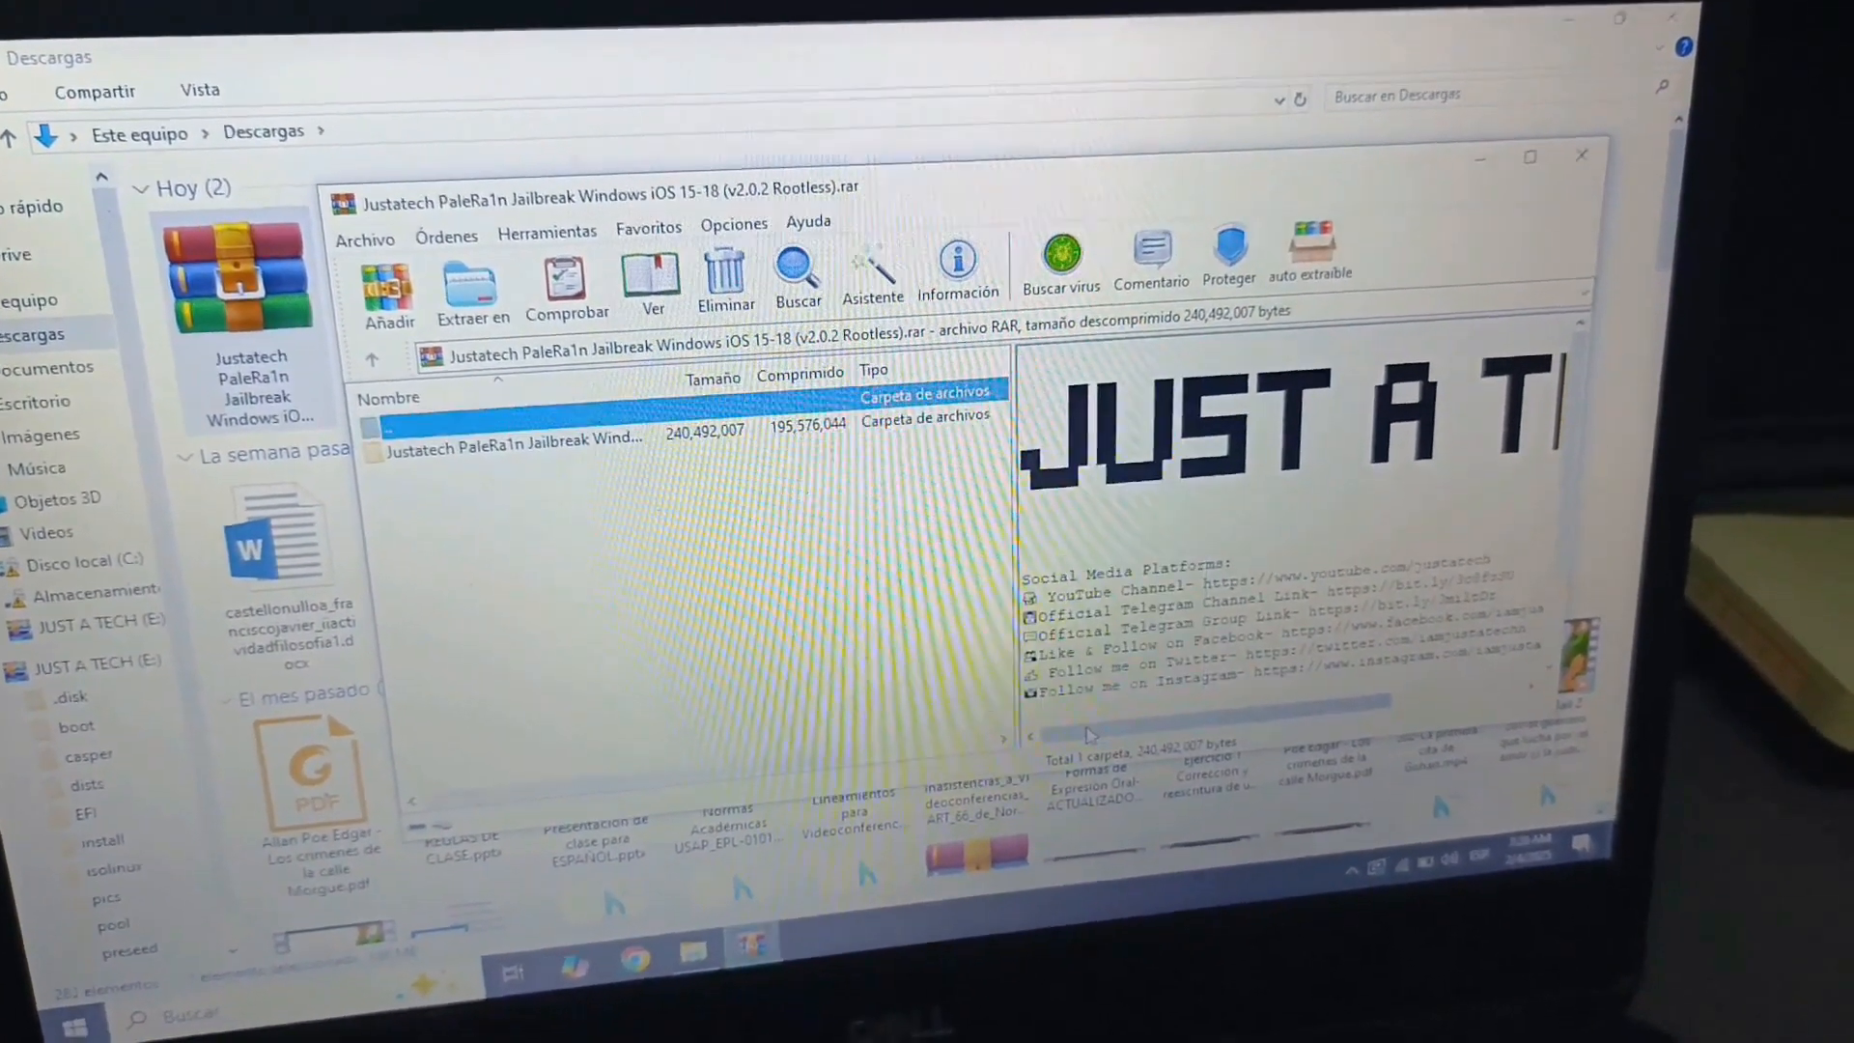
{"action": "left_click", "coordinate": [1580, 155]}
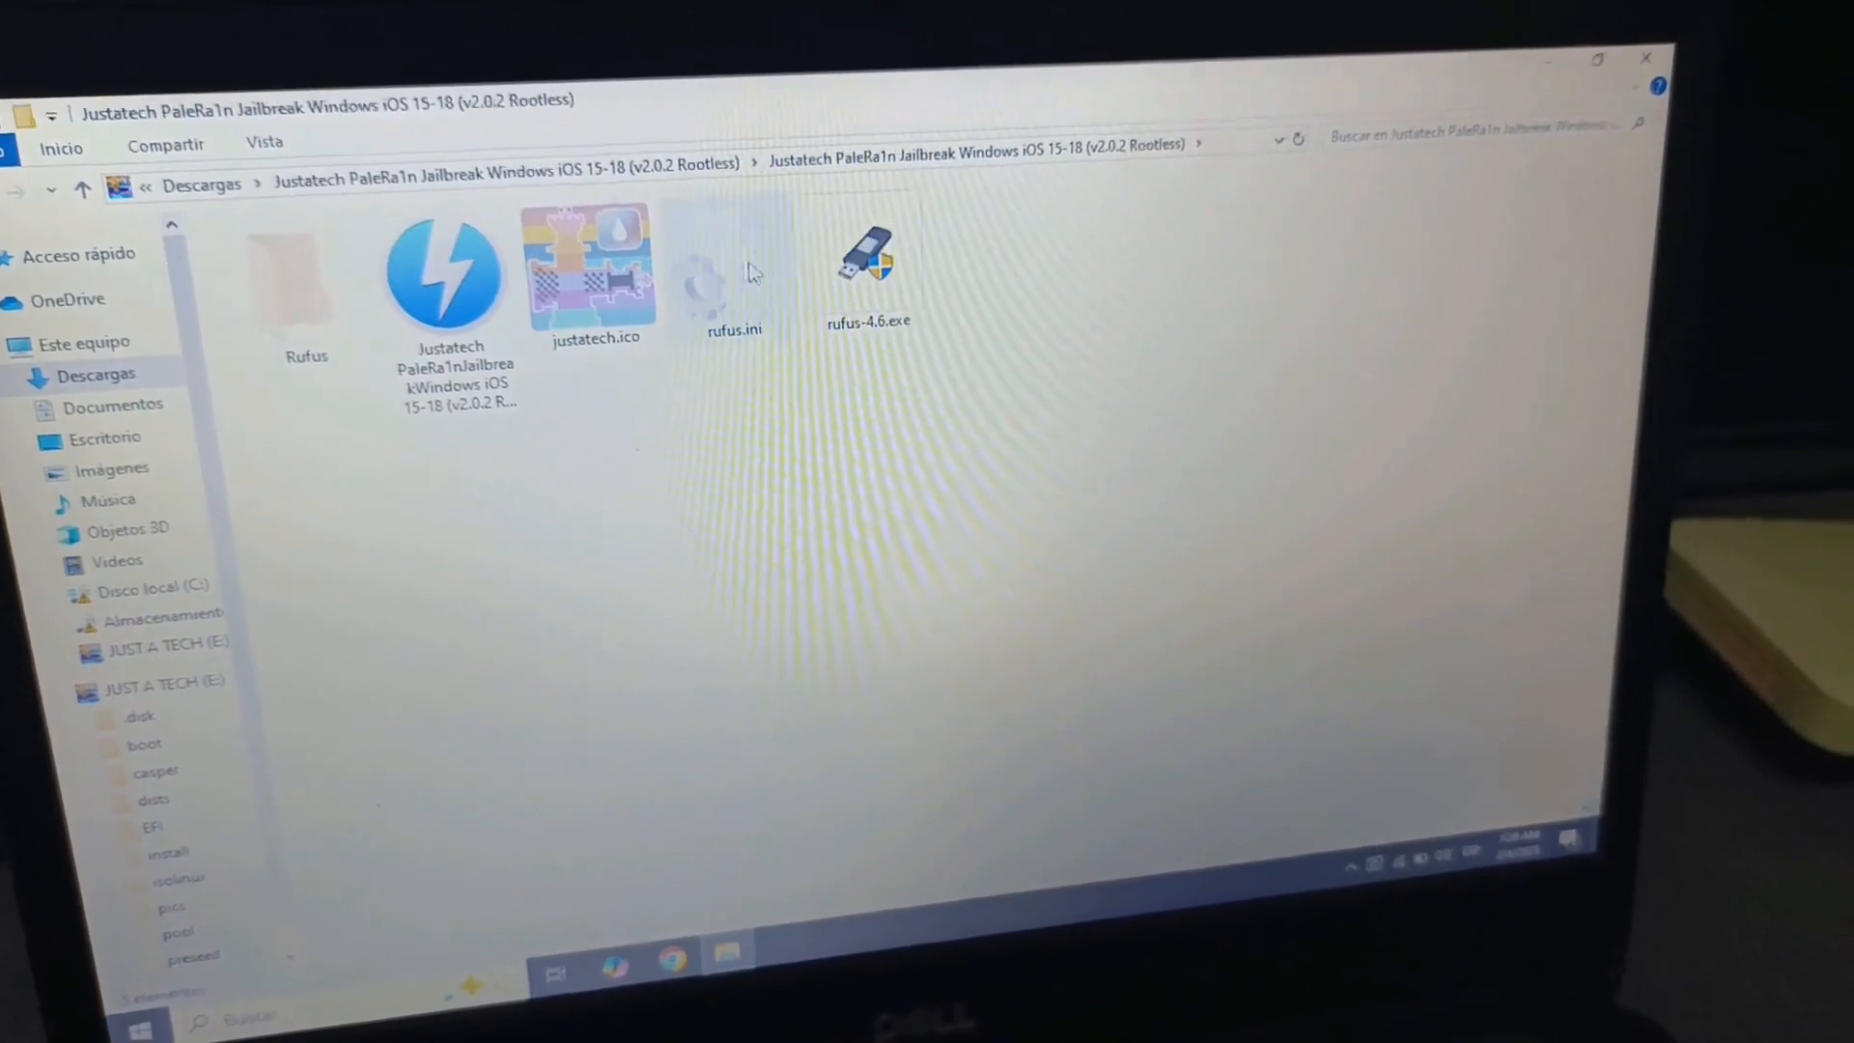
Run rufus-4.6.exe as administrator and approve the User Account Control prompt
{"action": "left_click", "coordinate": [895, 274]}
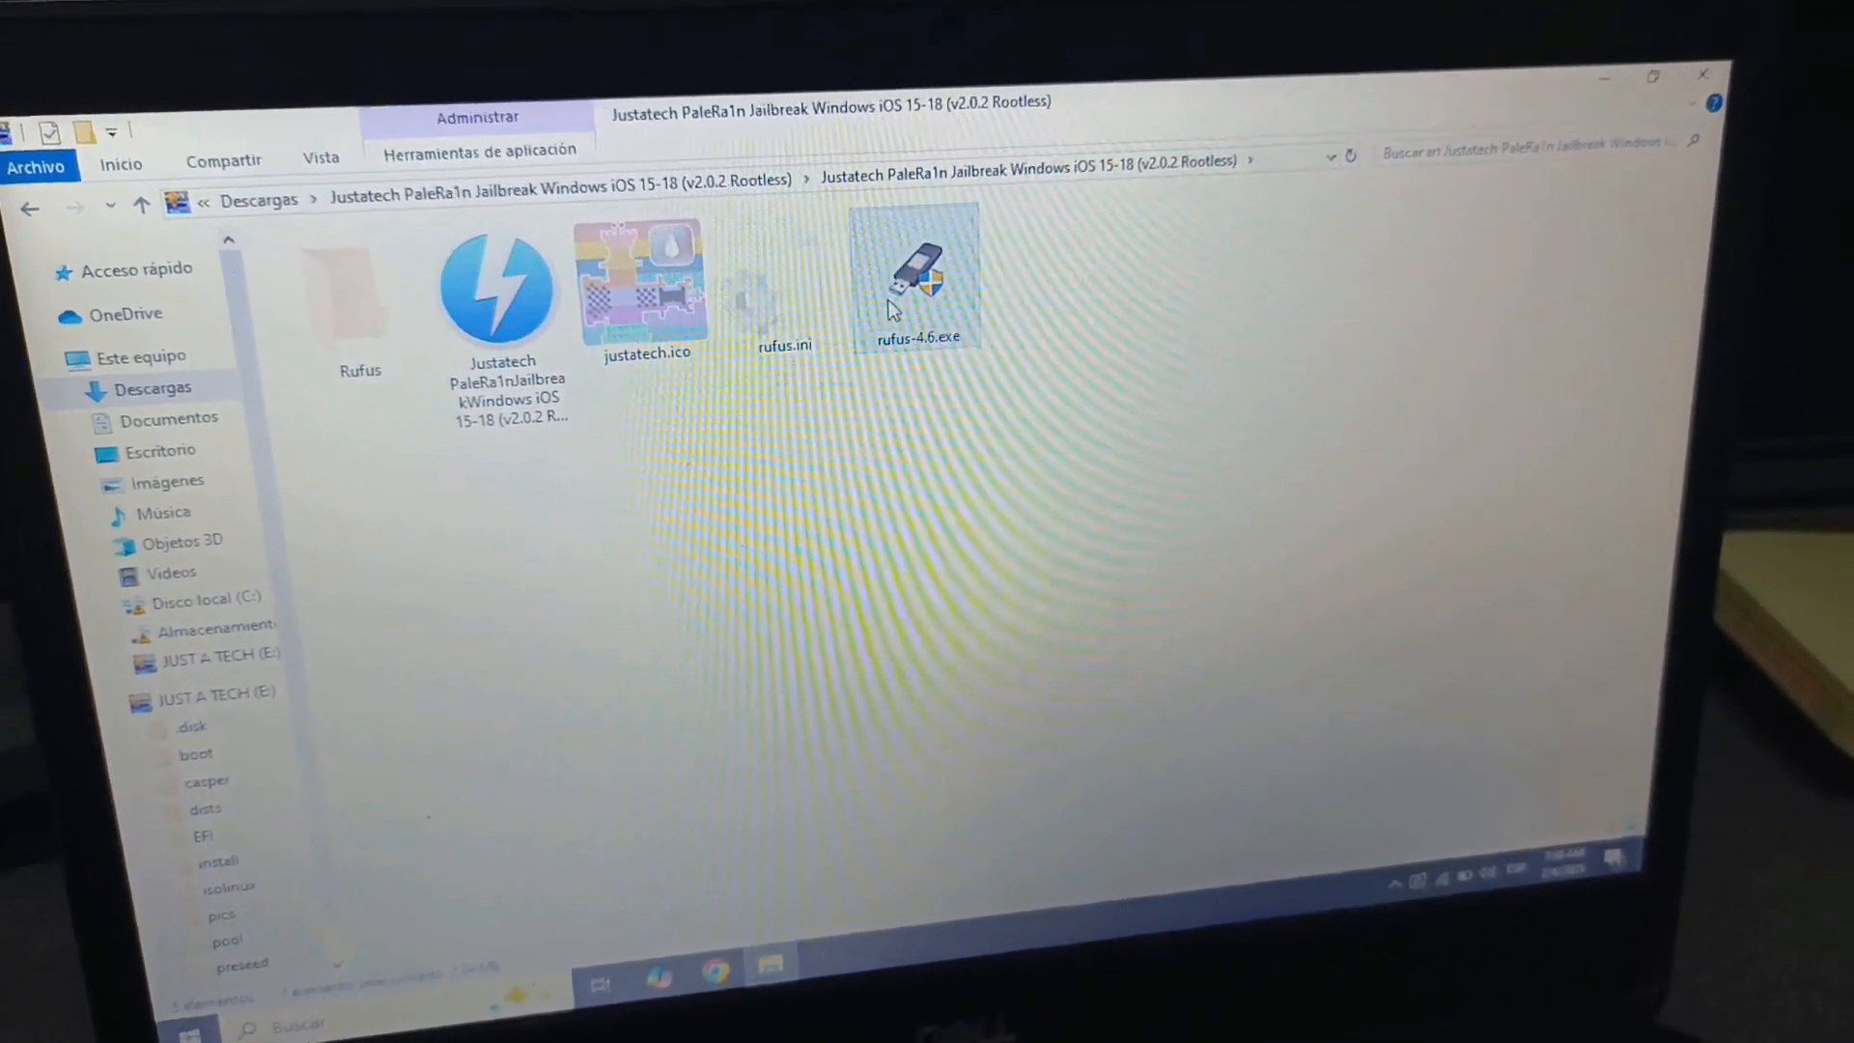
{"action": "right_click", "coordinate": [914, 278]}
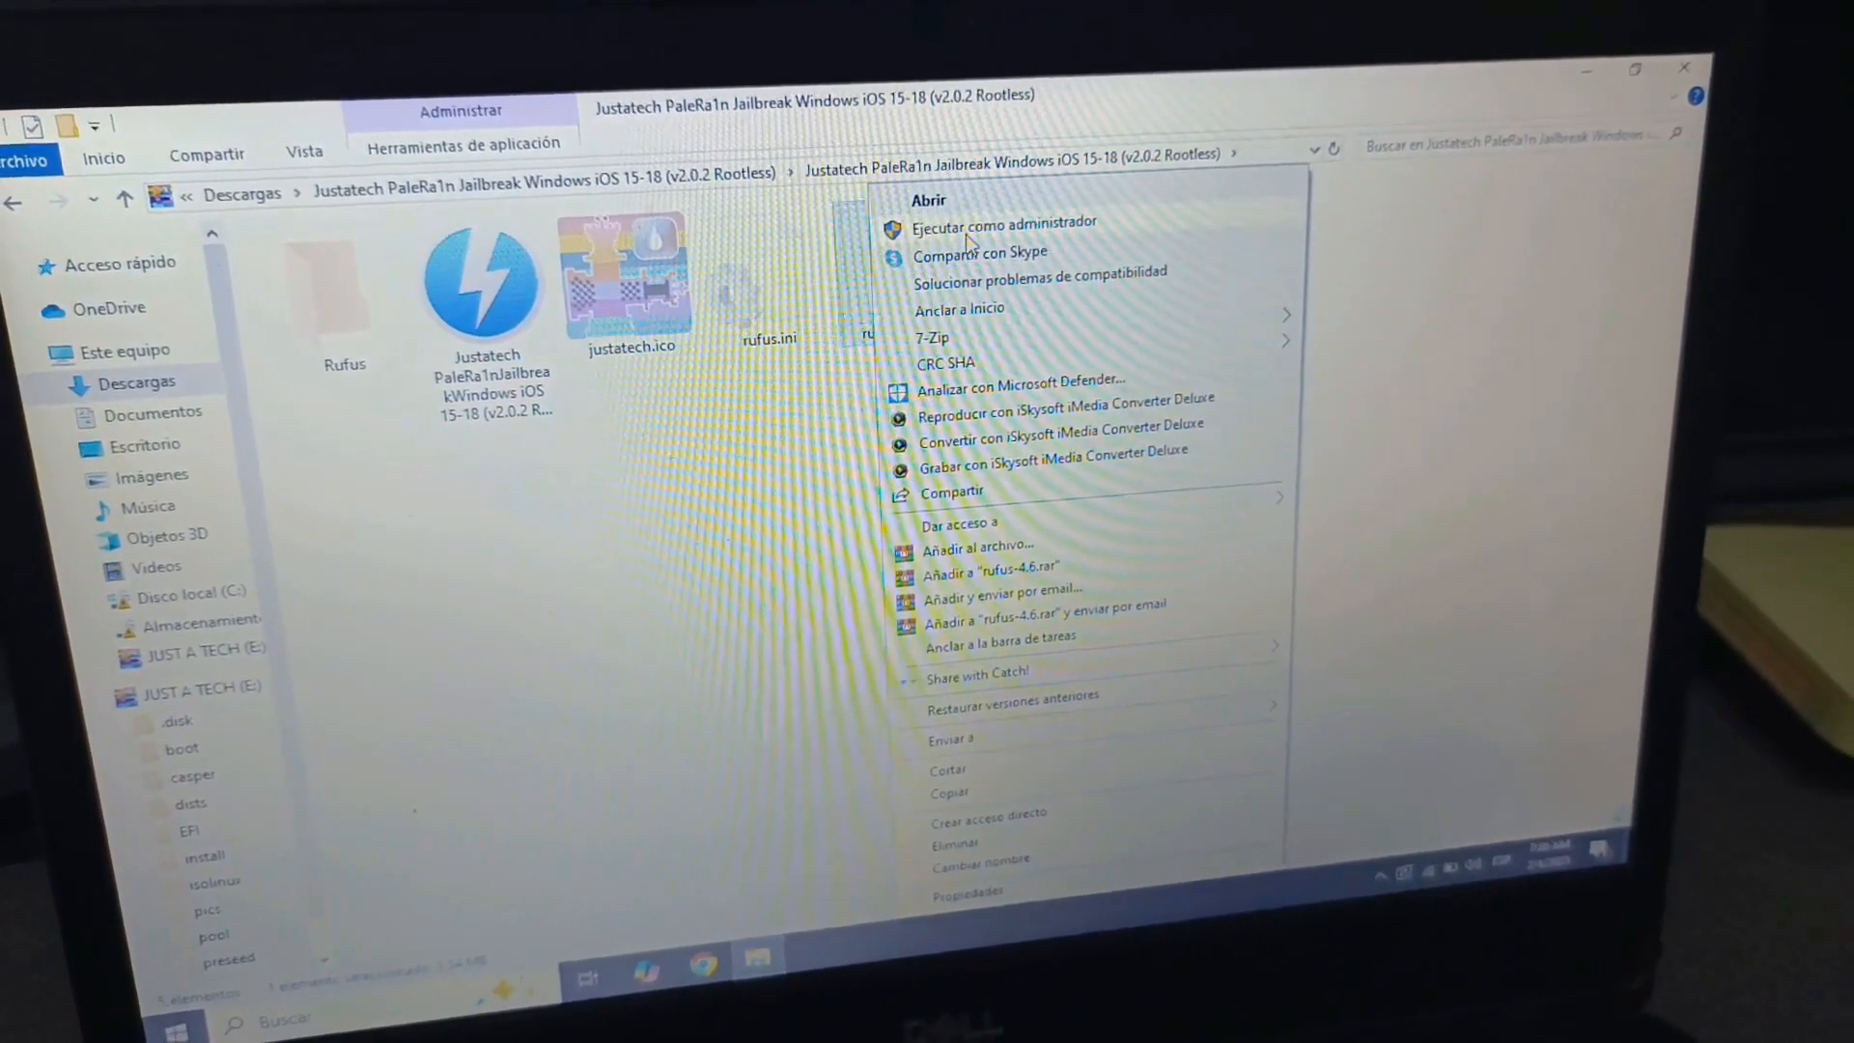
{"action": "left_click", "coordinate": [1005, 223]}
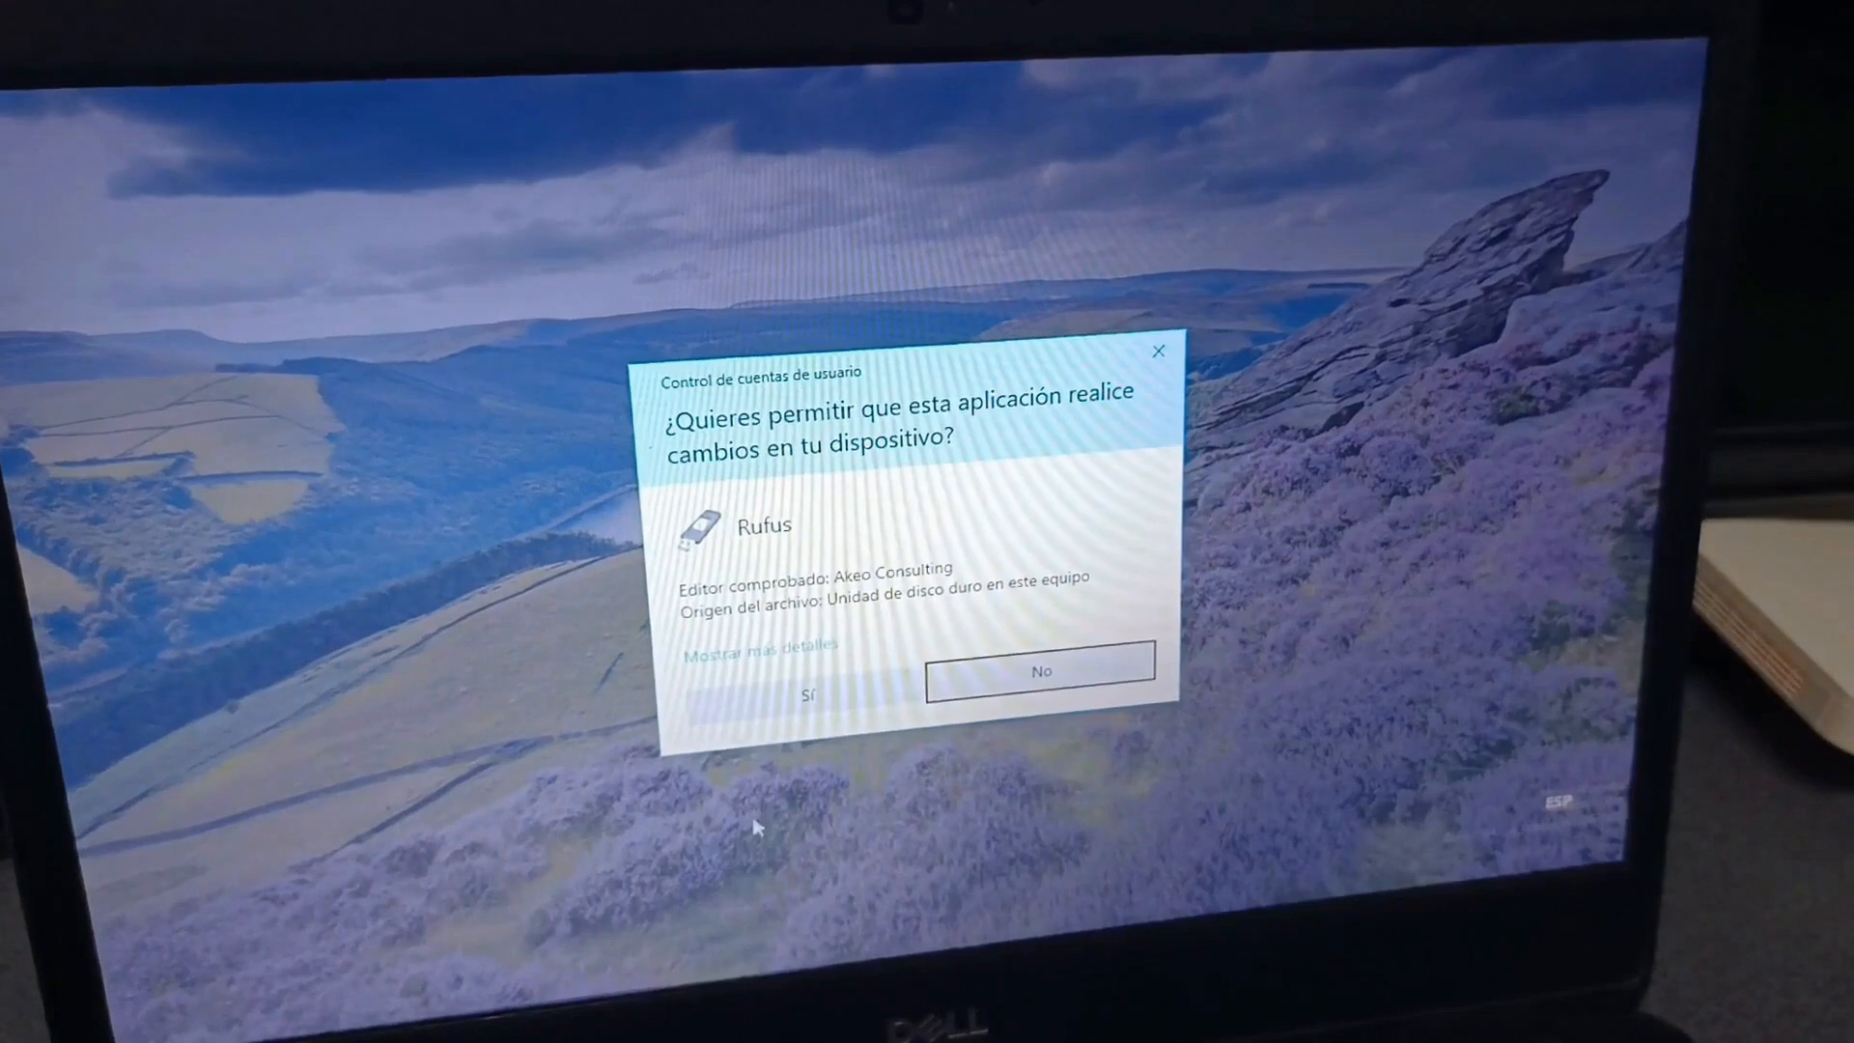
{"action": "left_click", "coordinate": [810, 694]}
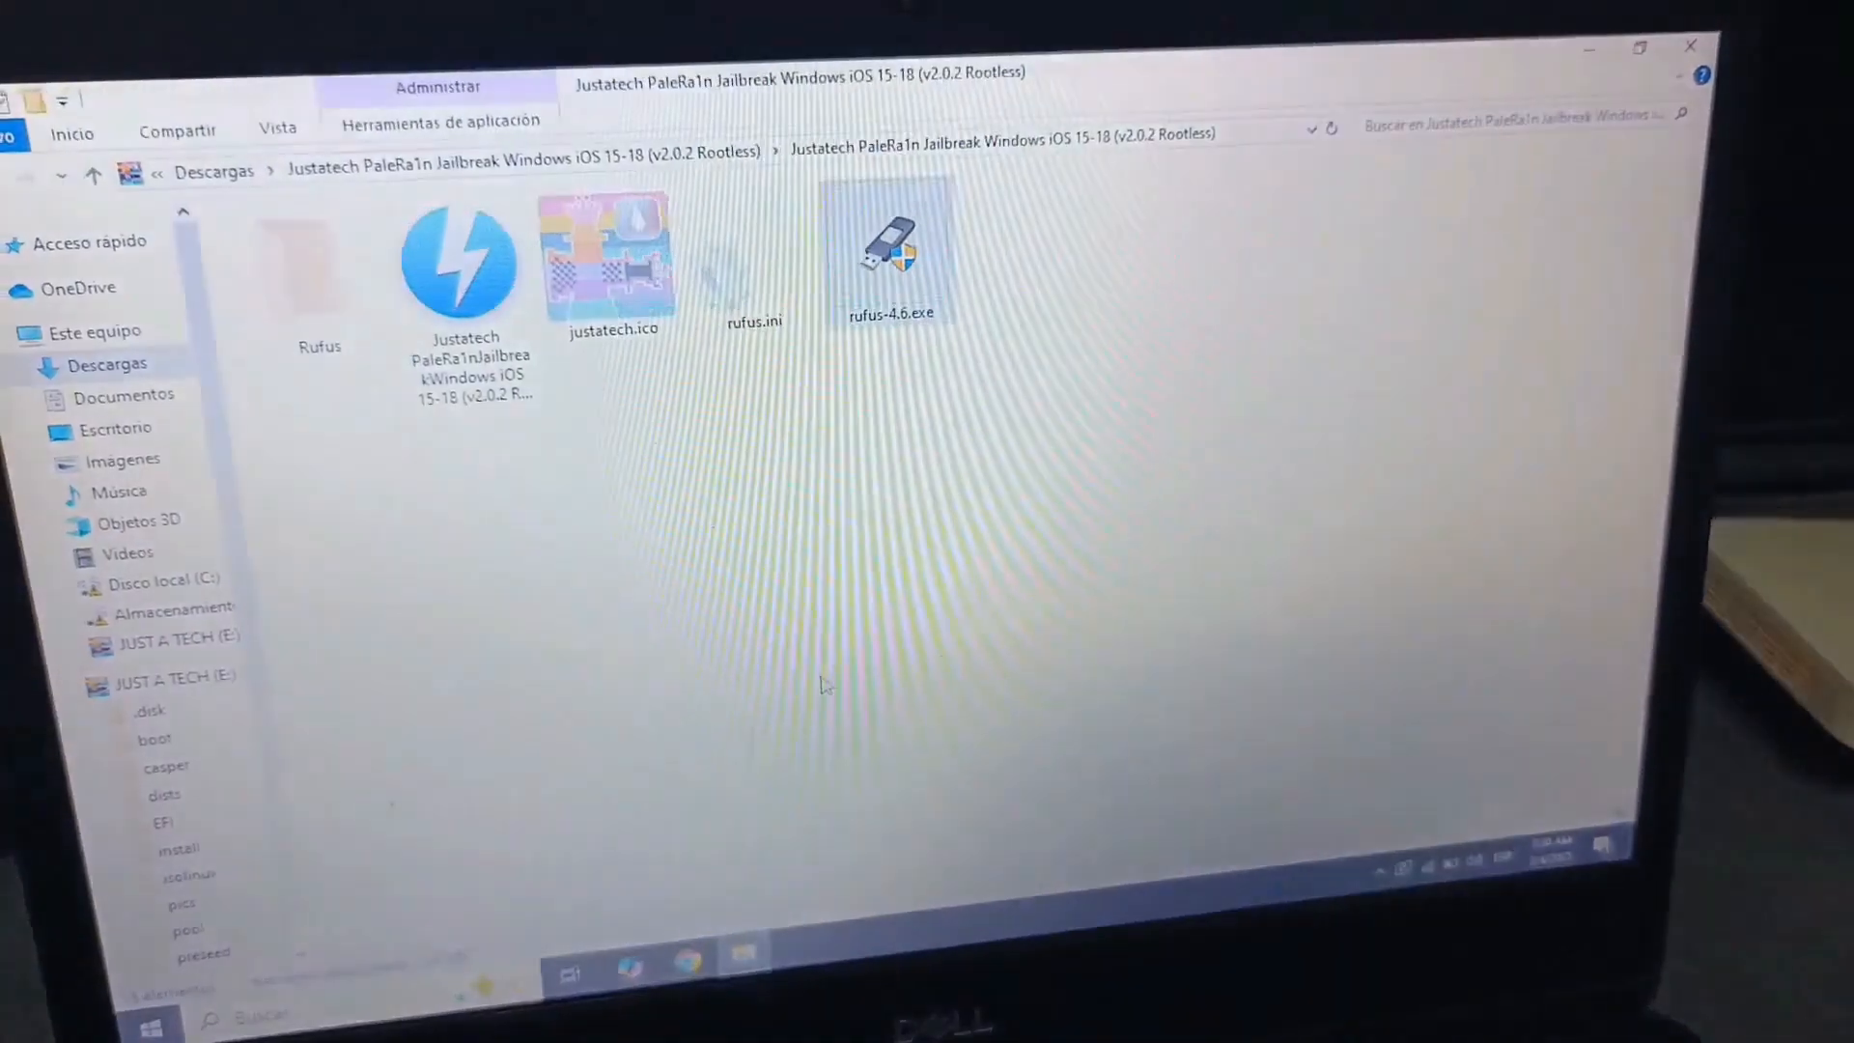
Browse to the extracted jailbreak folder in Descargas to pick the PaleRa1n ISO
{"action": "double_click", "coordinate": [889, 242]}
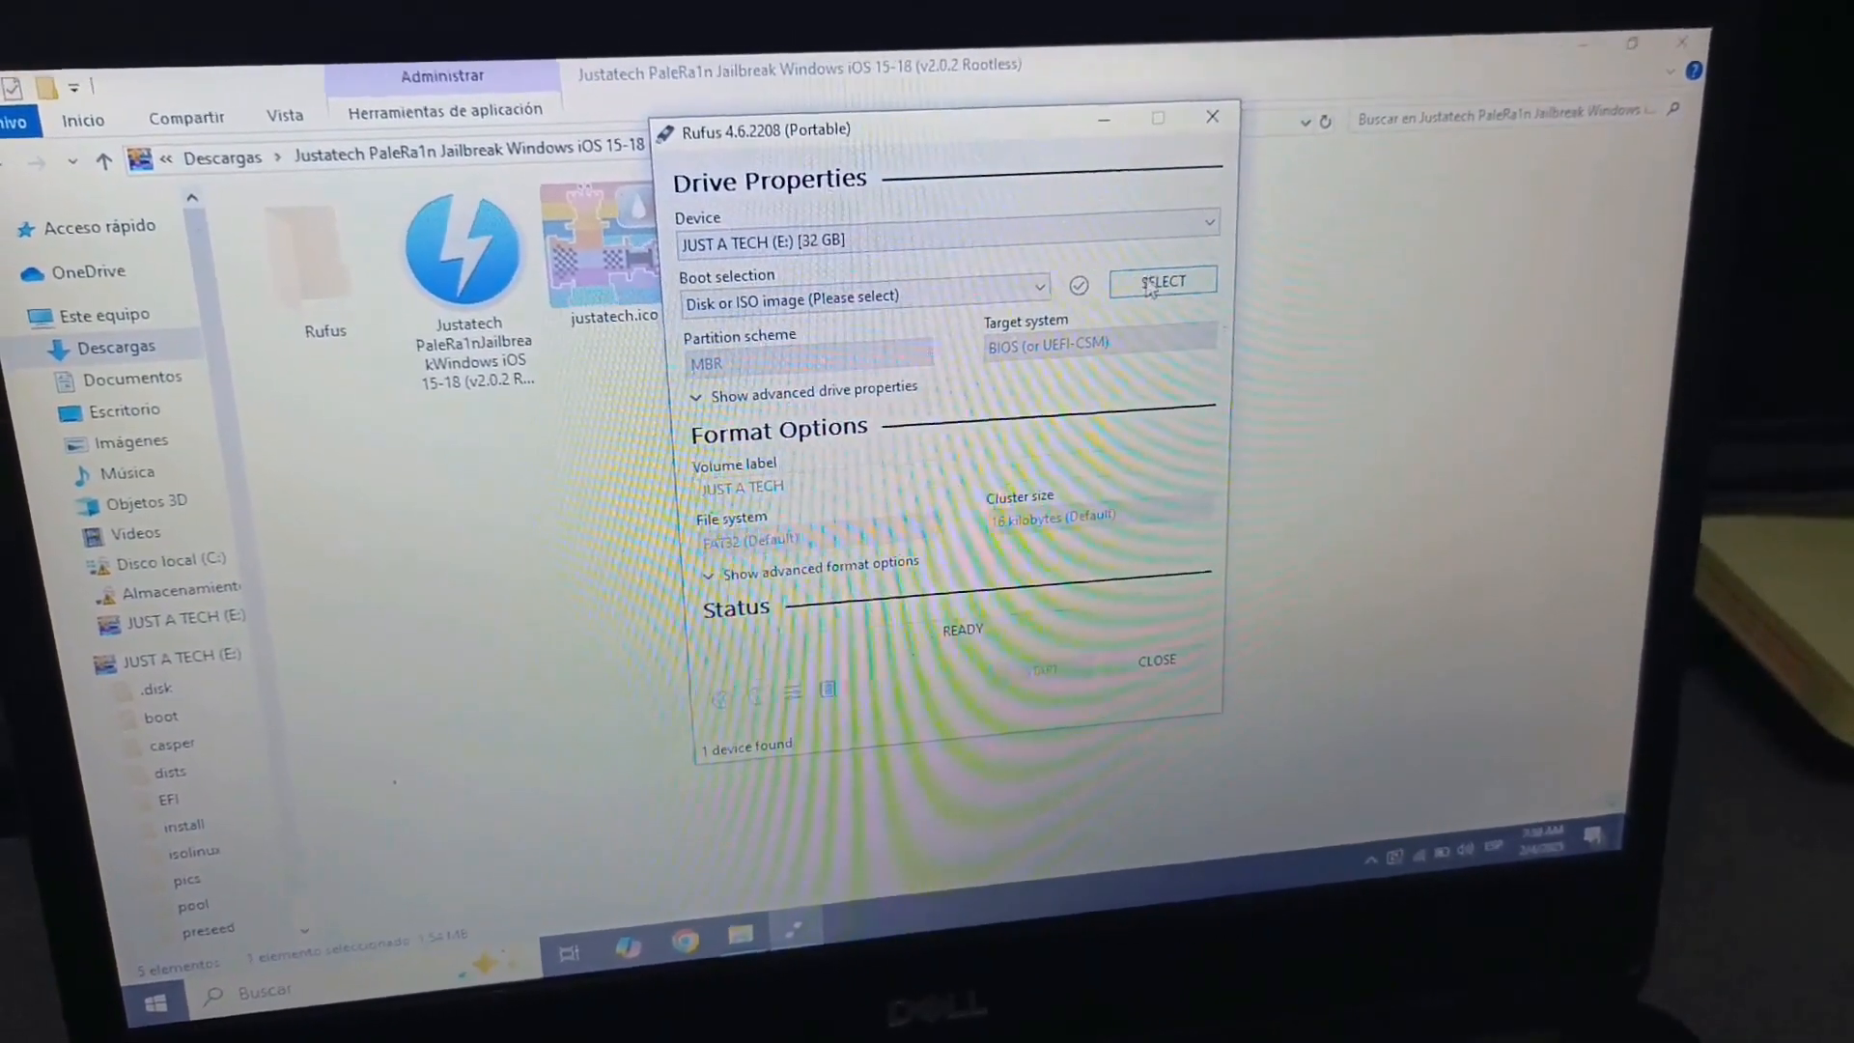
{"action": "left_click", "coordinate": [1163, 282]}
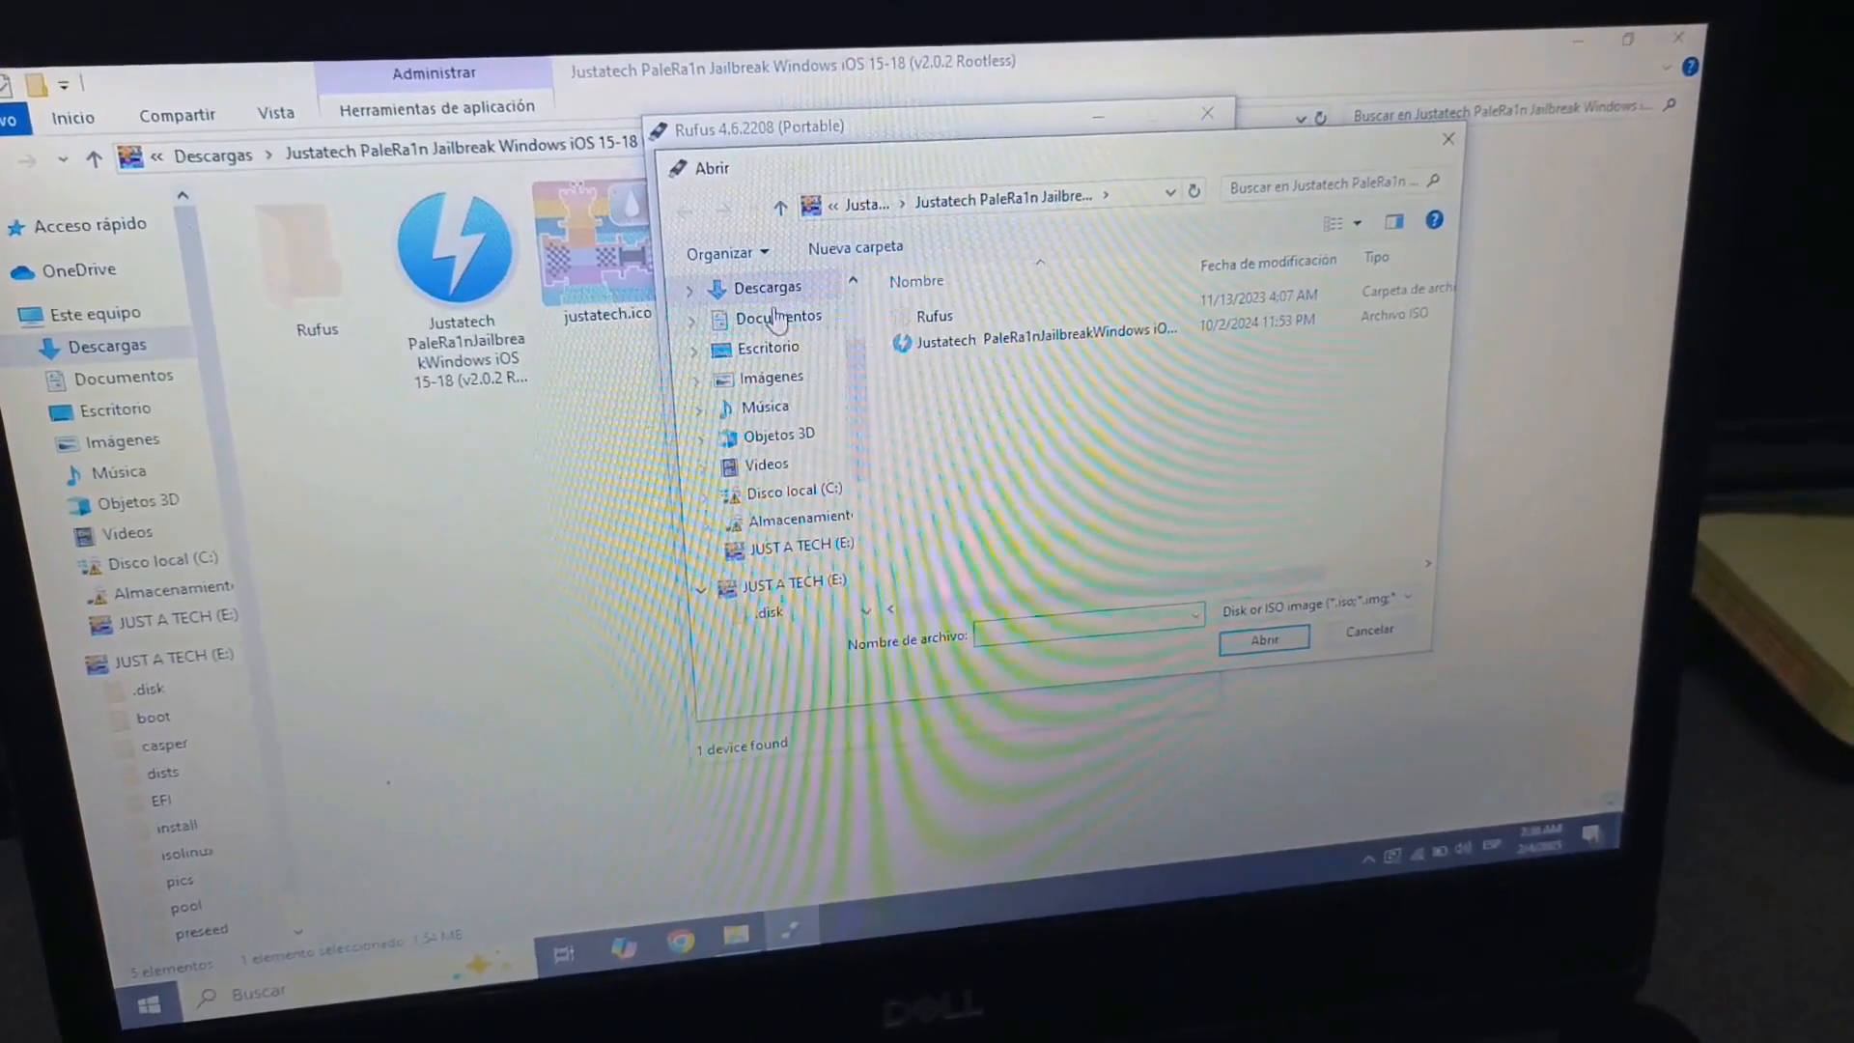
{"action": "left_click", "coordinate": [765, 286]}
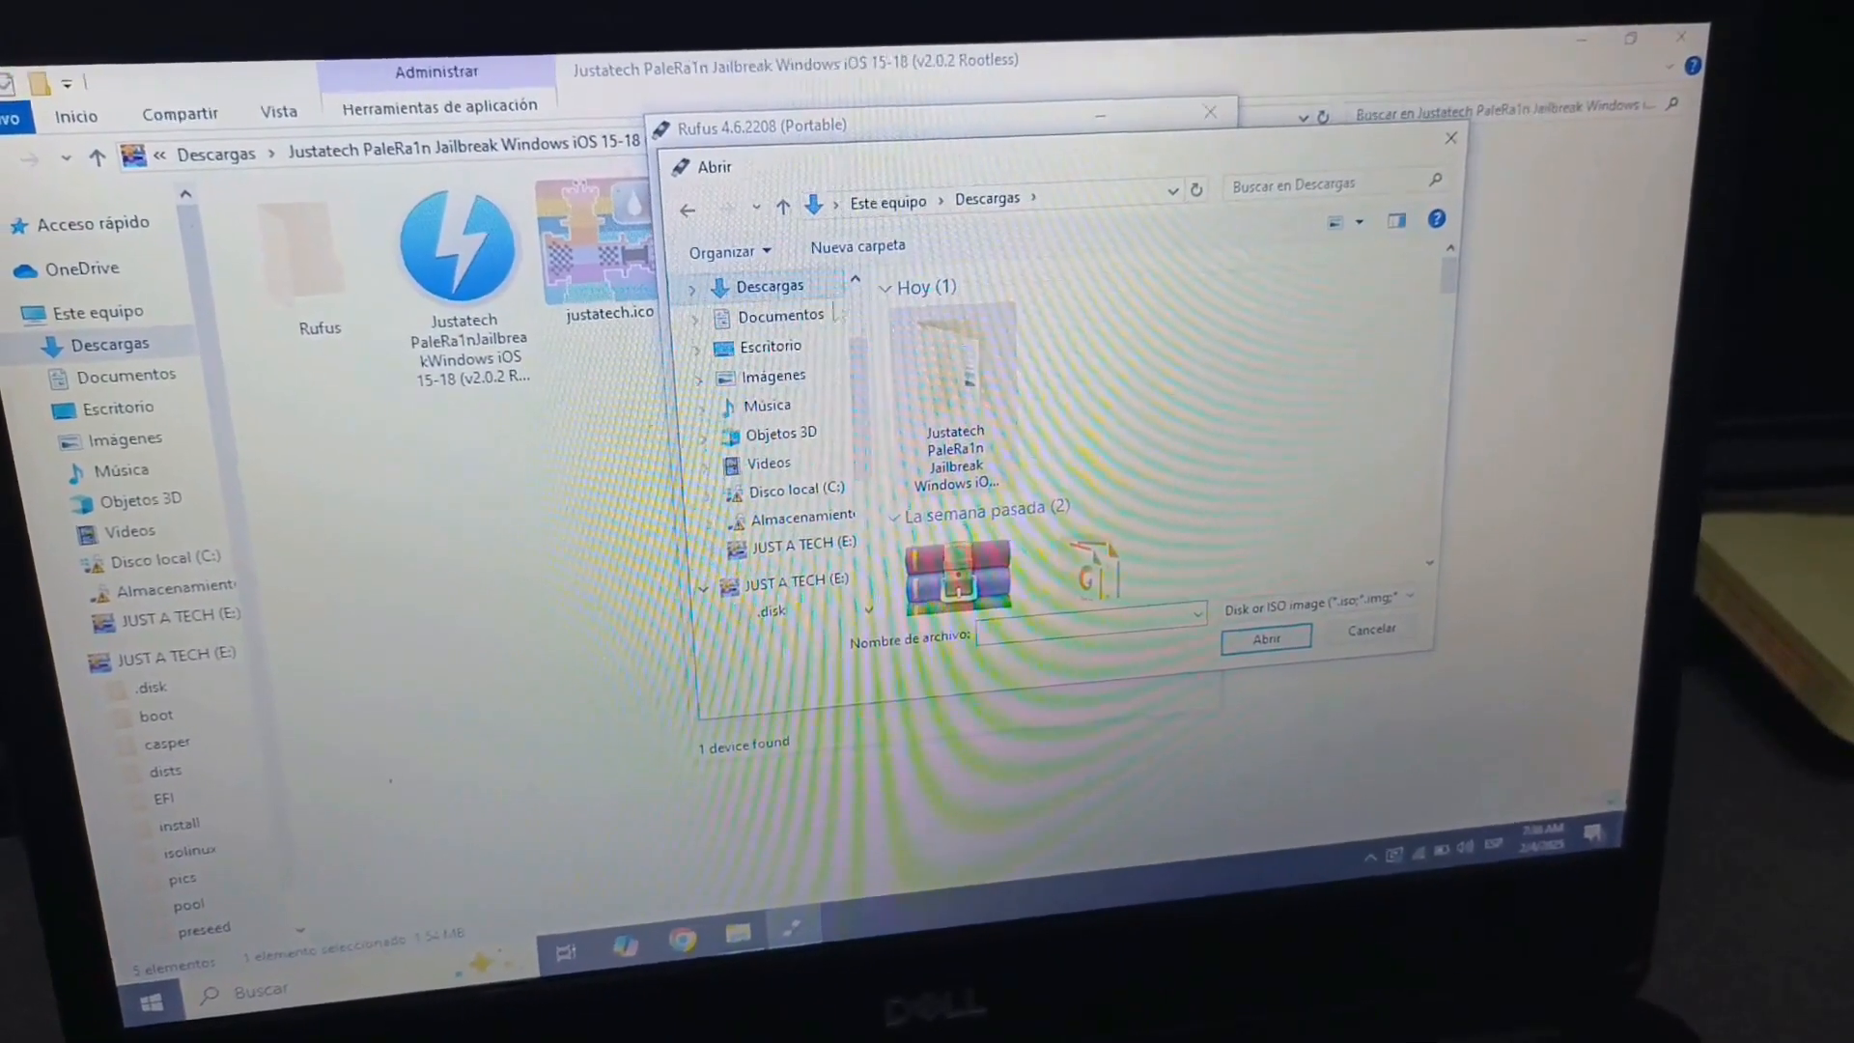
{"action": "double_click", "coordinate": [954, 367]}
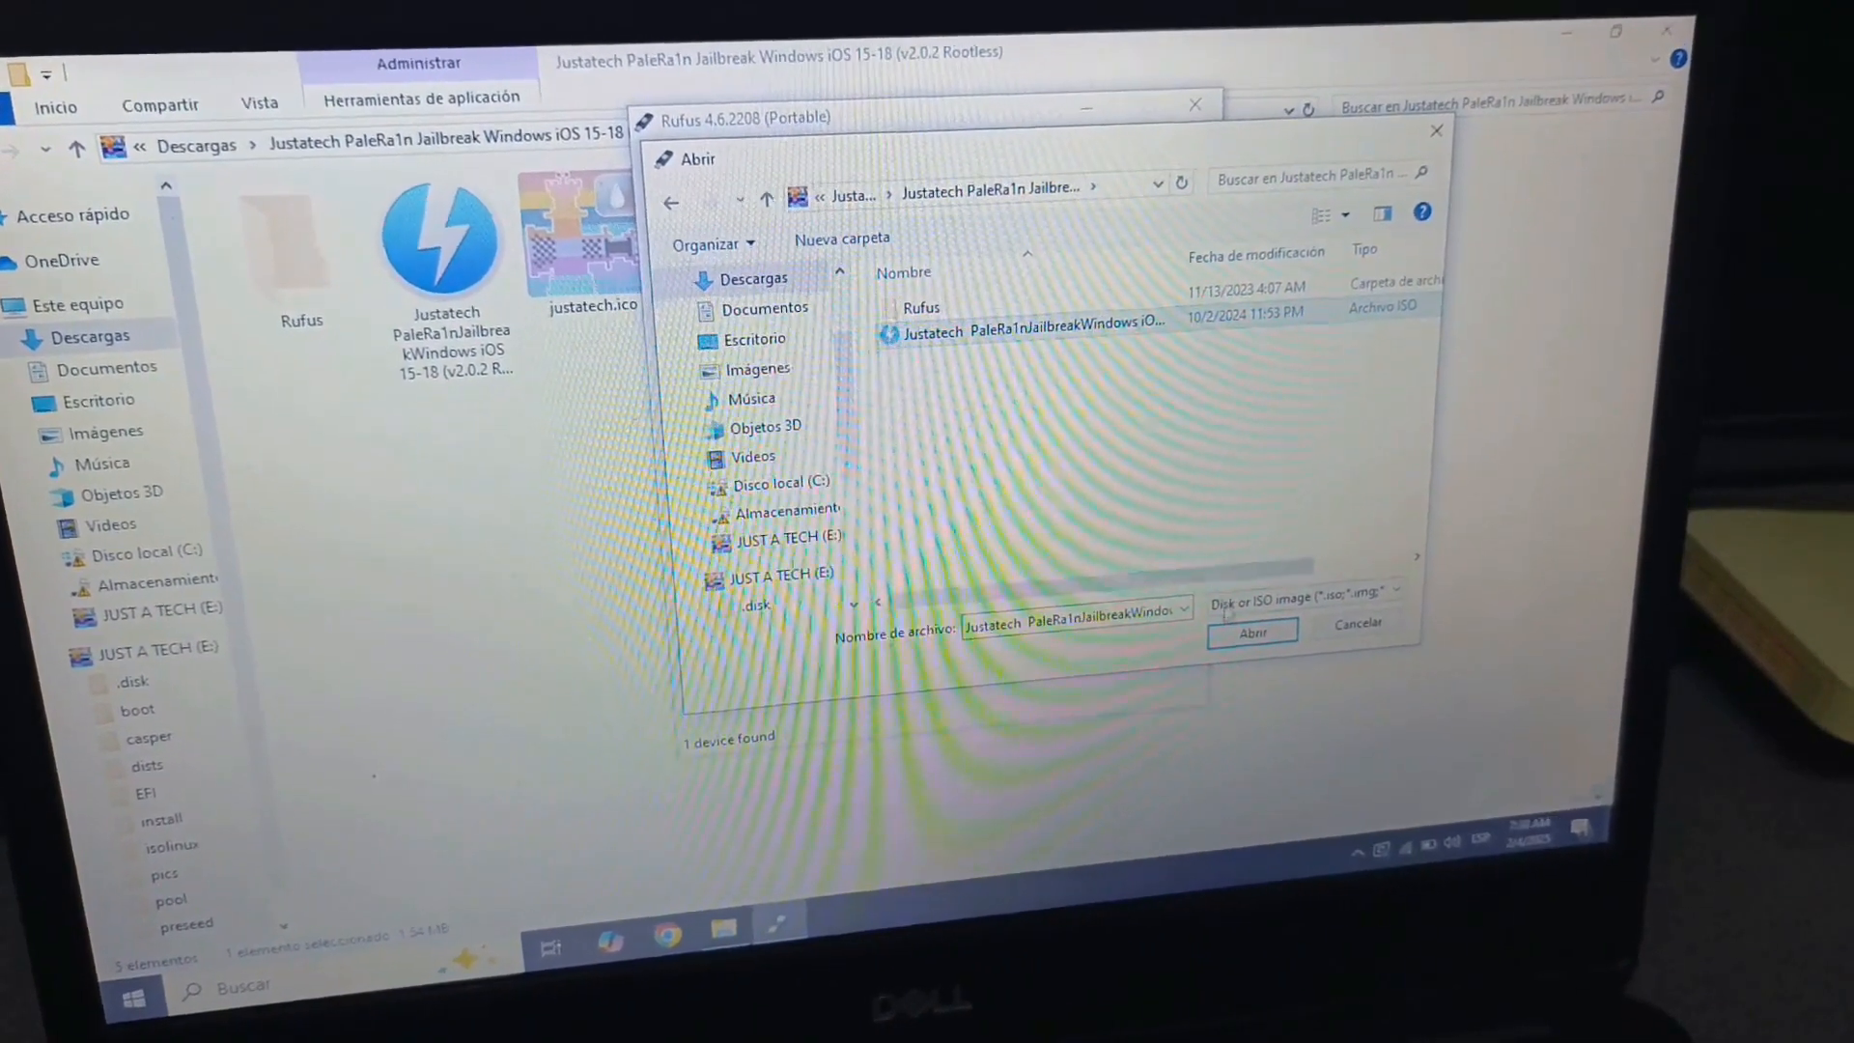
Load the PaleRa1n ISO and write it to the JUST A TECH drive, accepting data erasure
{"action": "left_click", "coordinate": [1252, 625]}
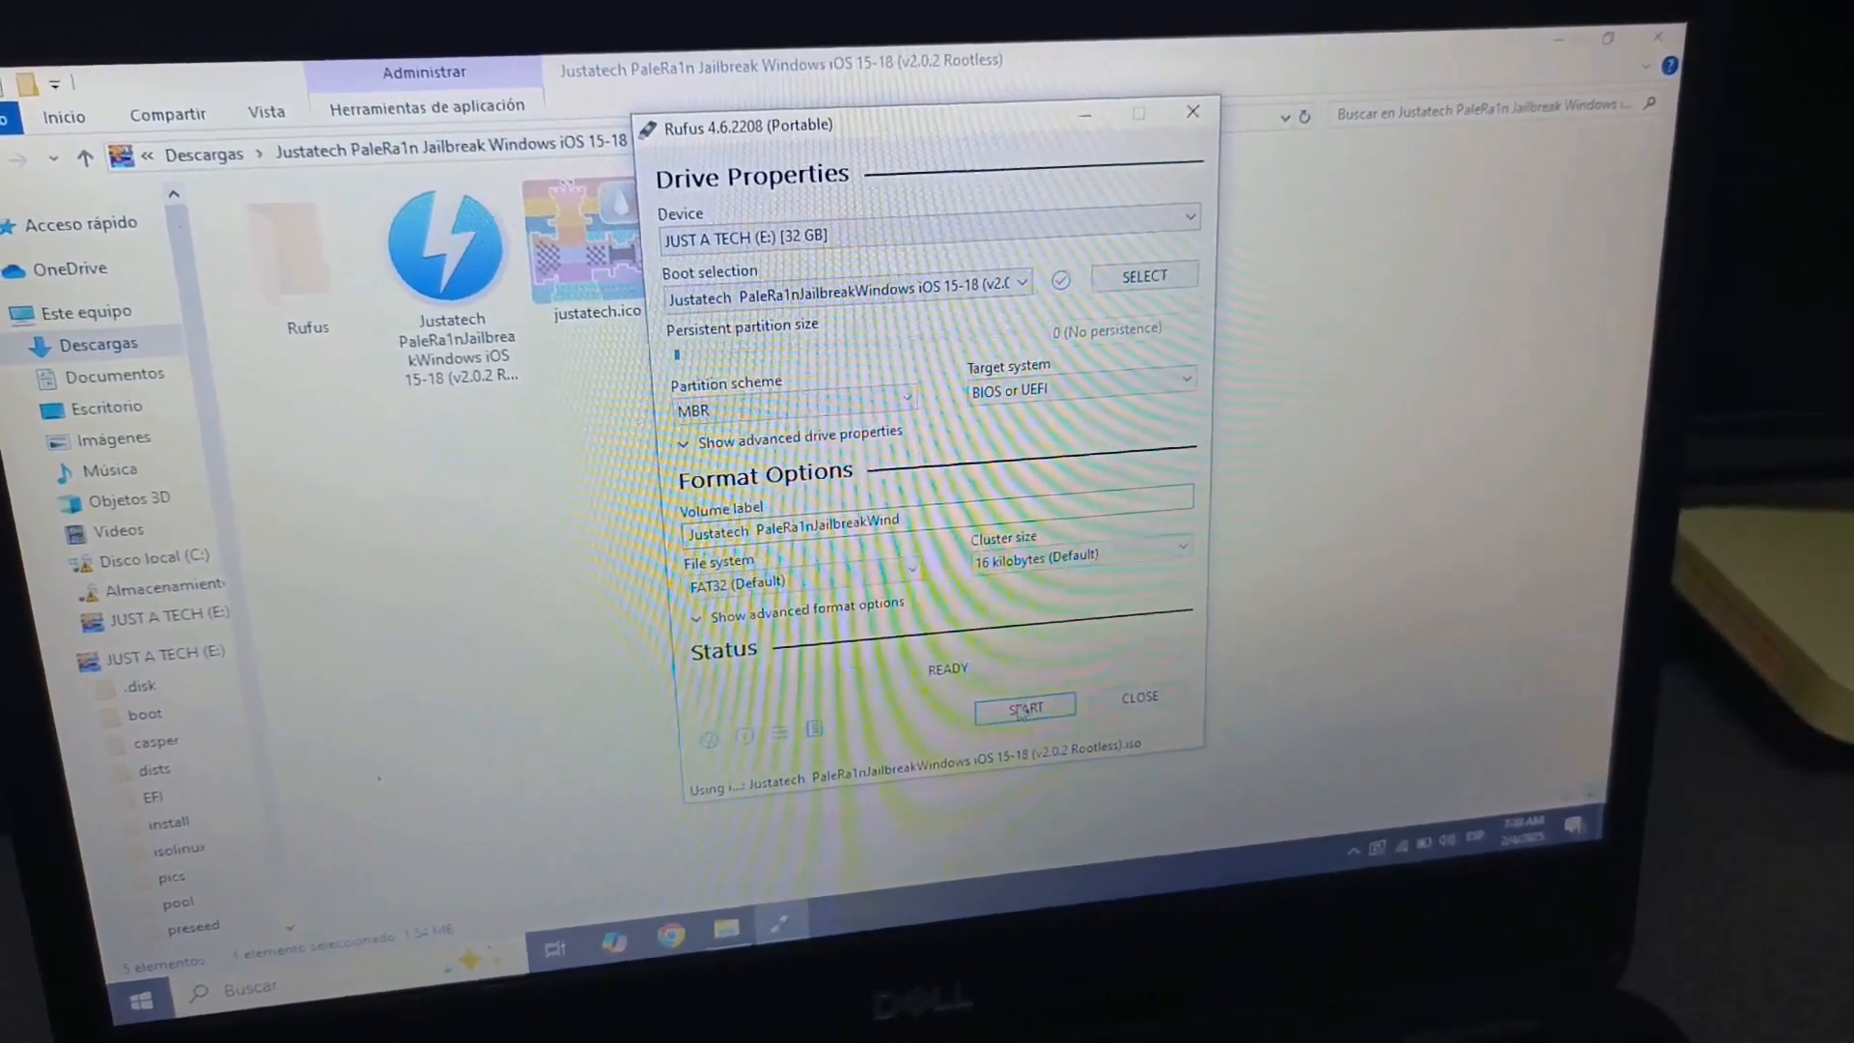
{"action": "left_click", "coordinate": [1024, 706]}
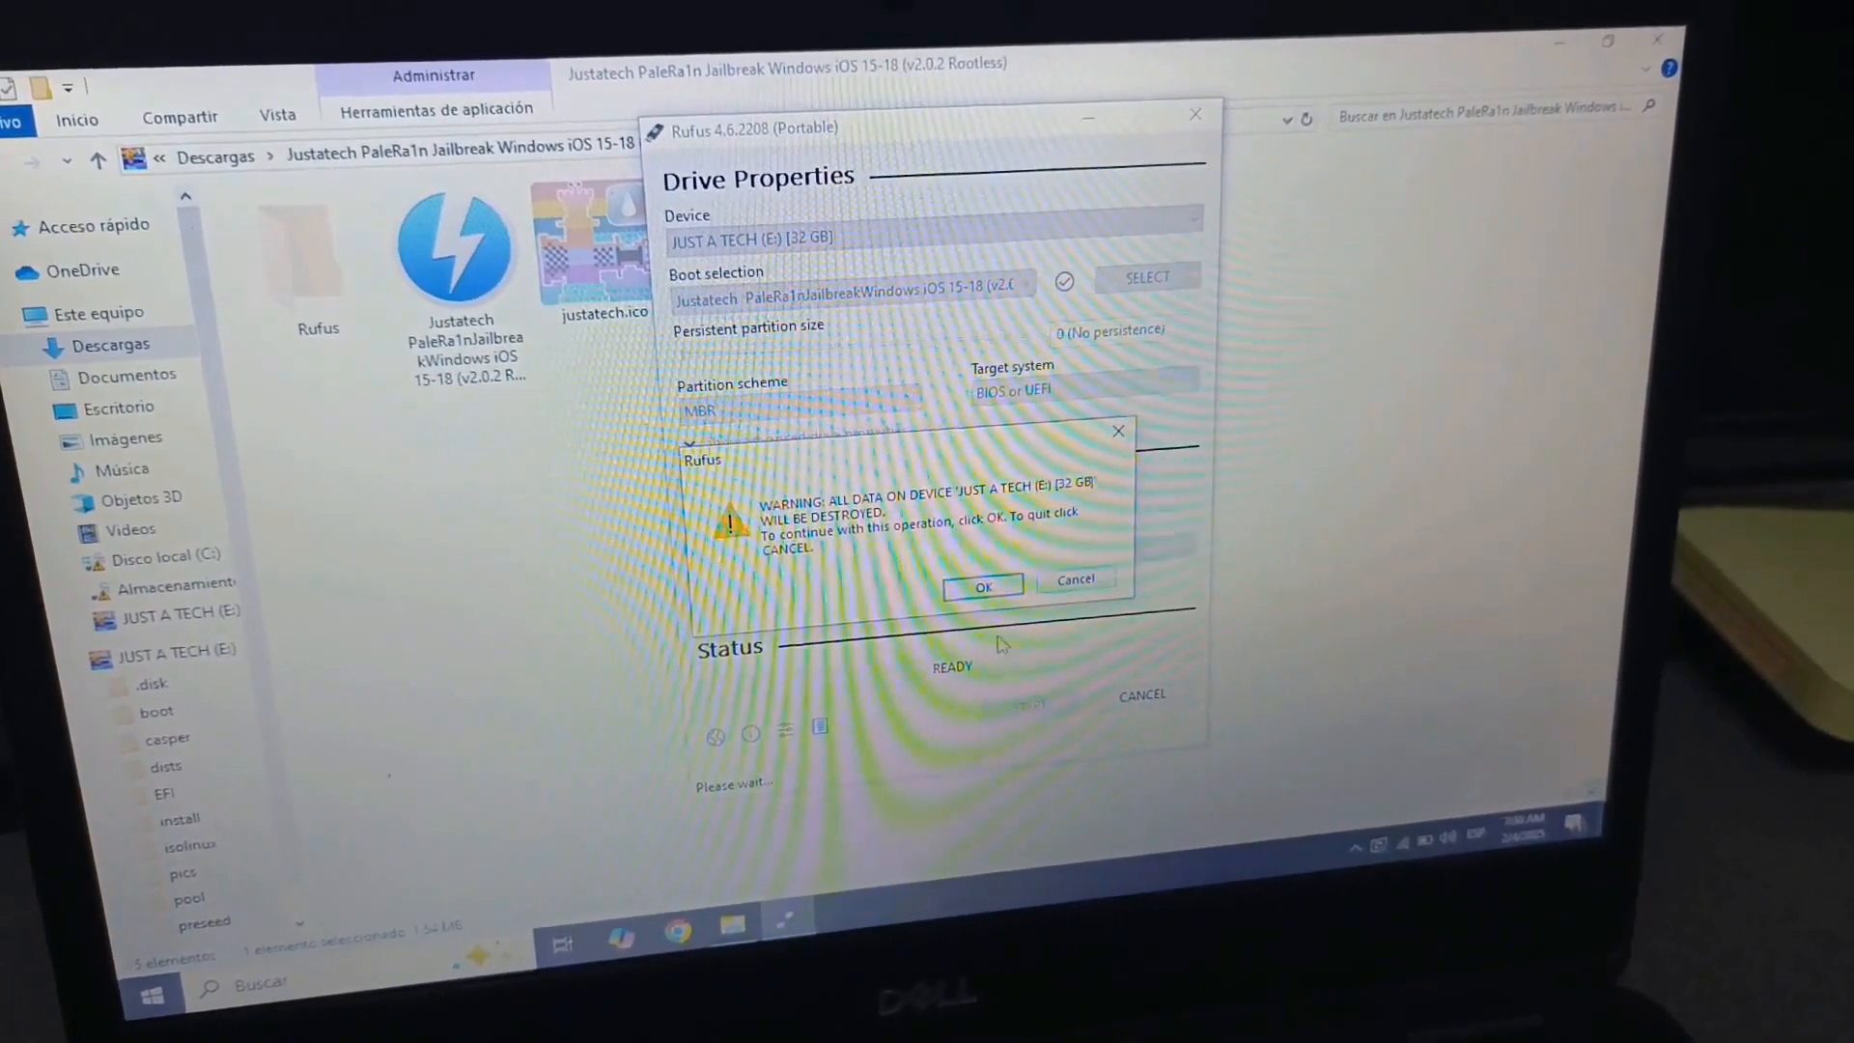
{"action": "left_click", "coordinate": [983, 587]}
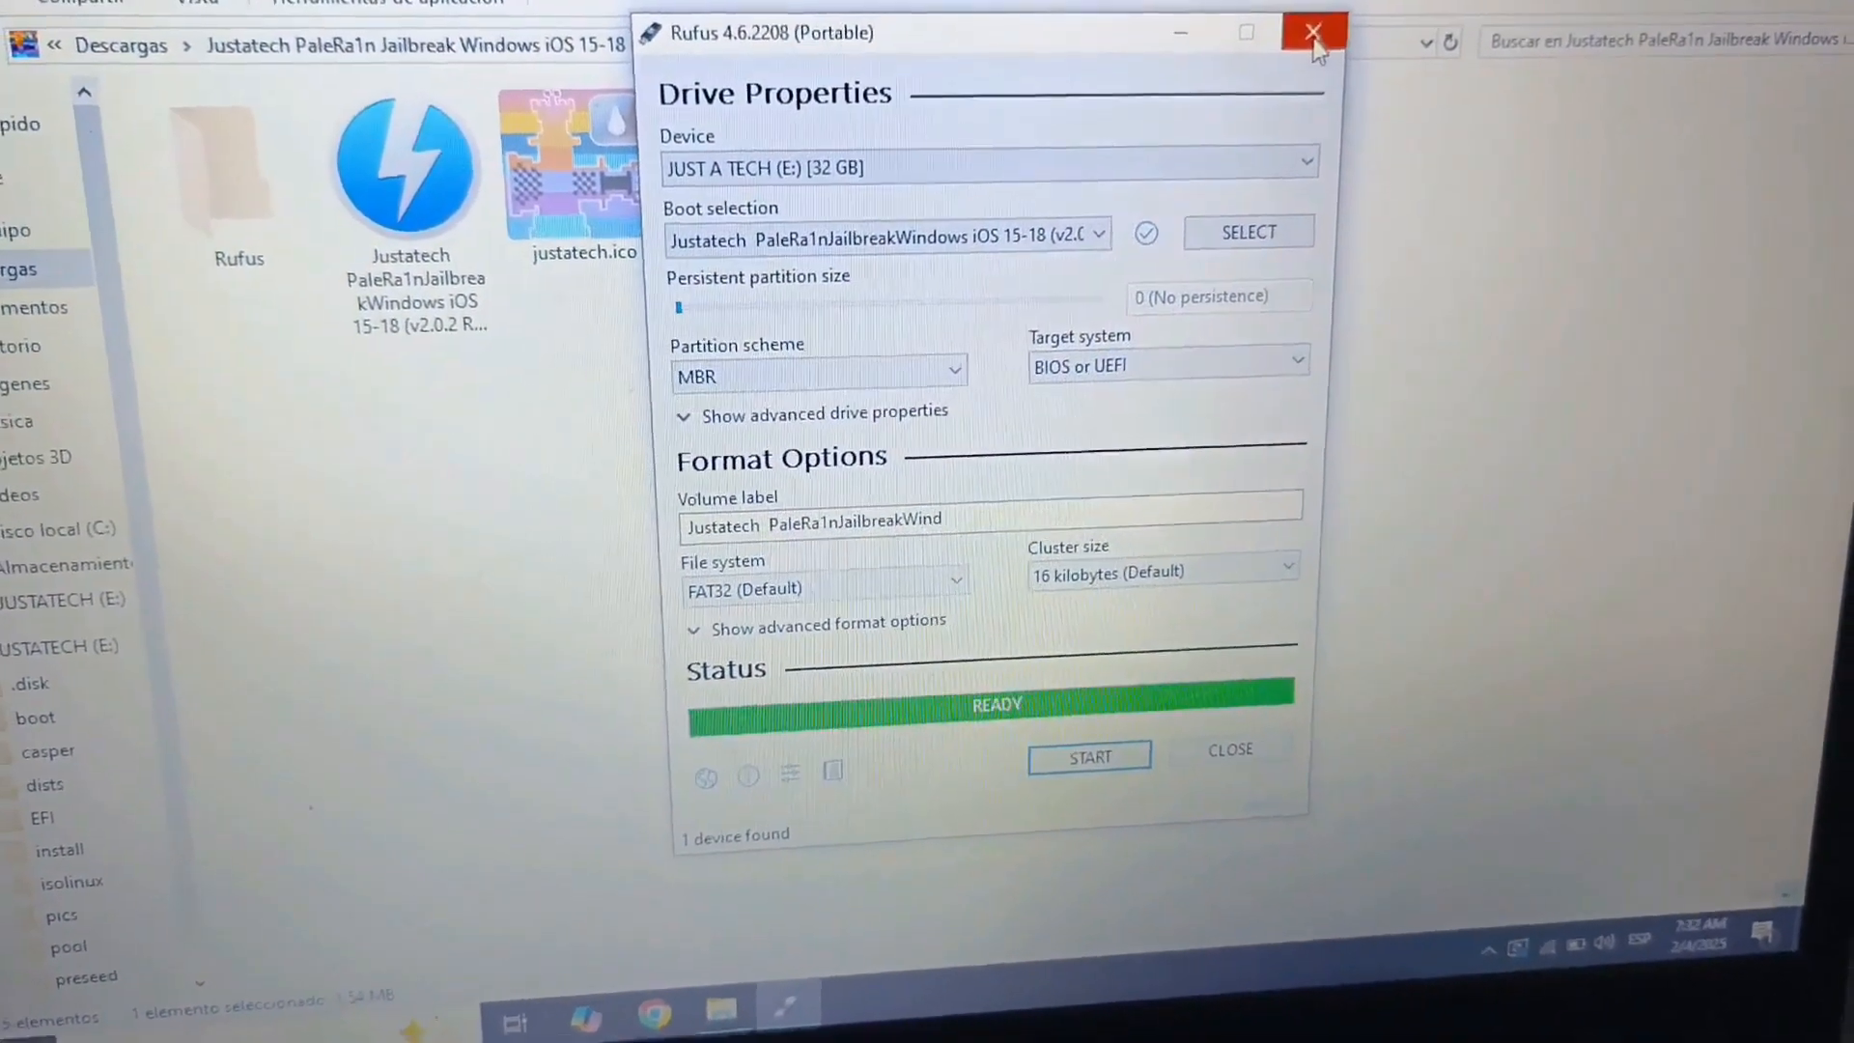
Close Rufus, open the JUSTATECH (E:) drive to check its files, and bring up Start
{"action": "left_click", "coordinate": [1312, 32]}
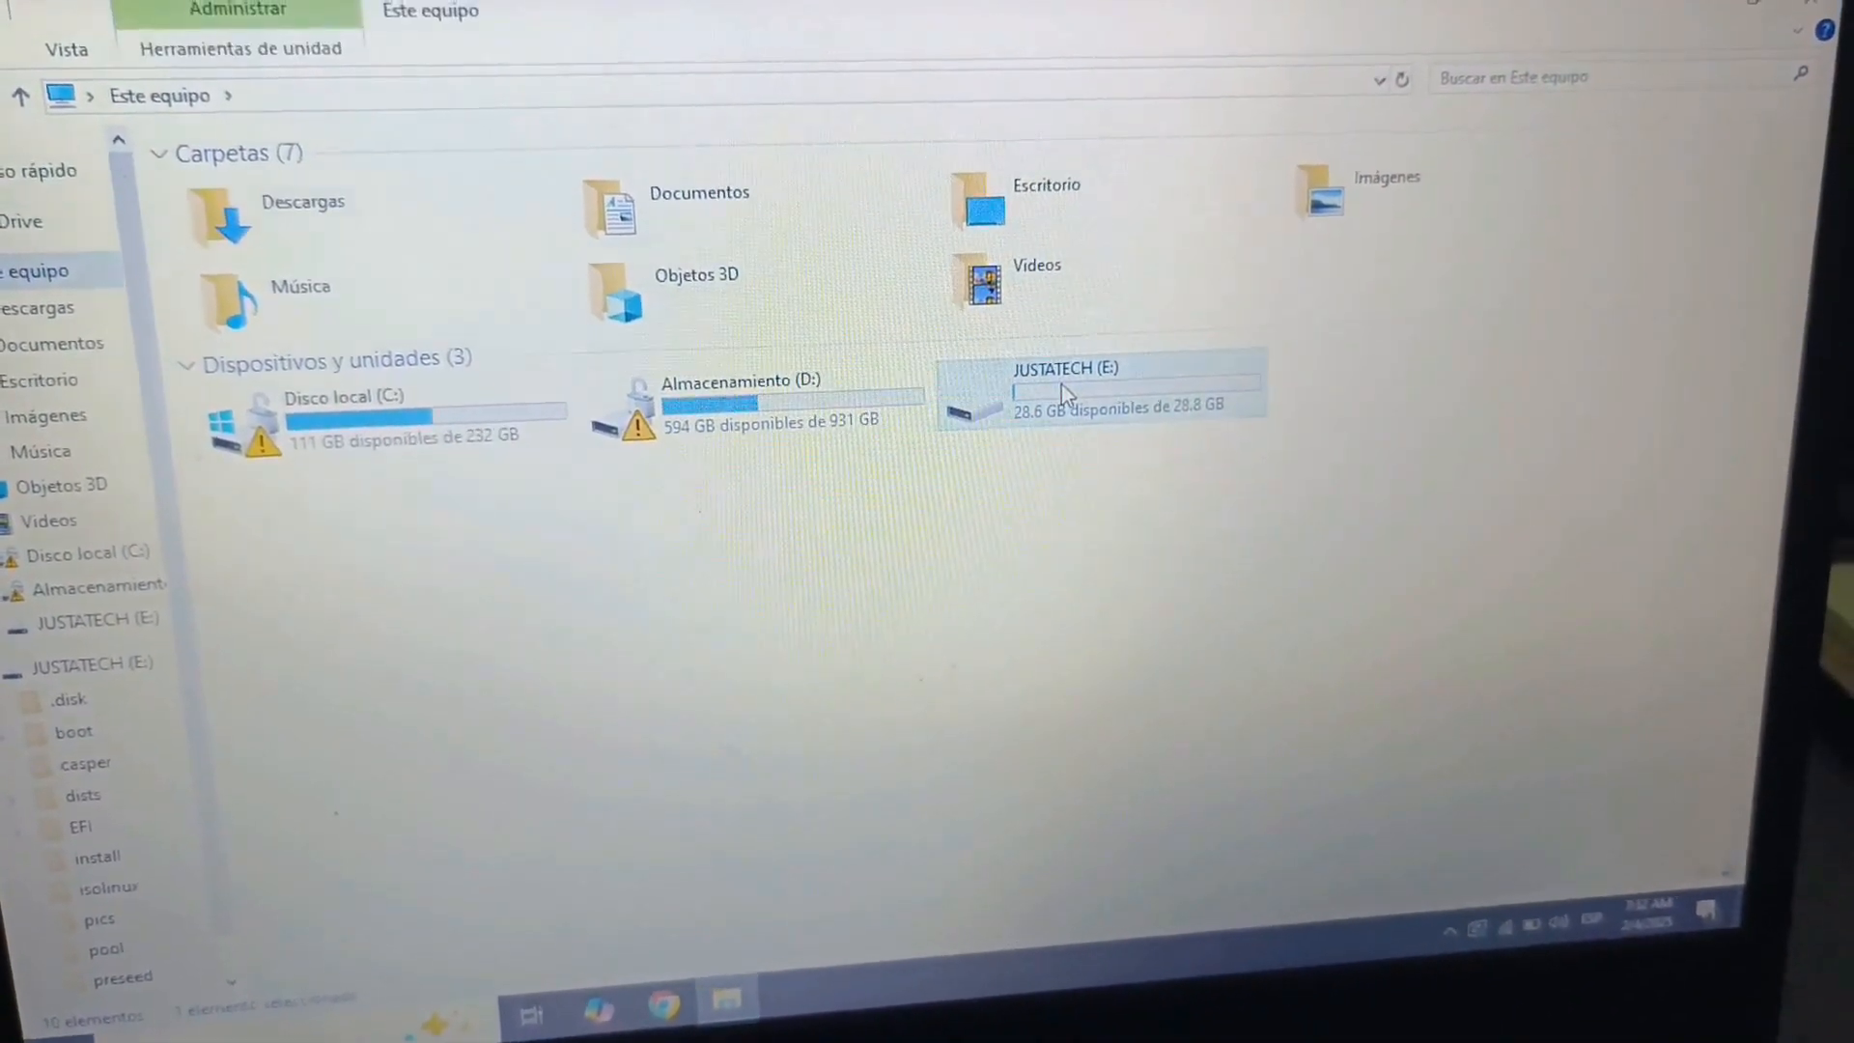
{"action": "double_click", "coordinate": [1064, 390]}
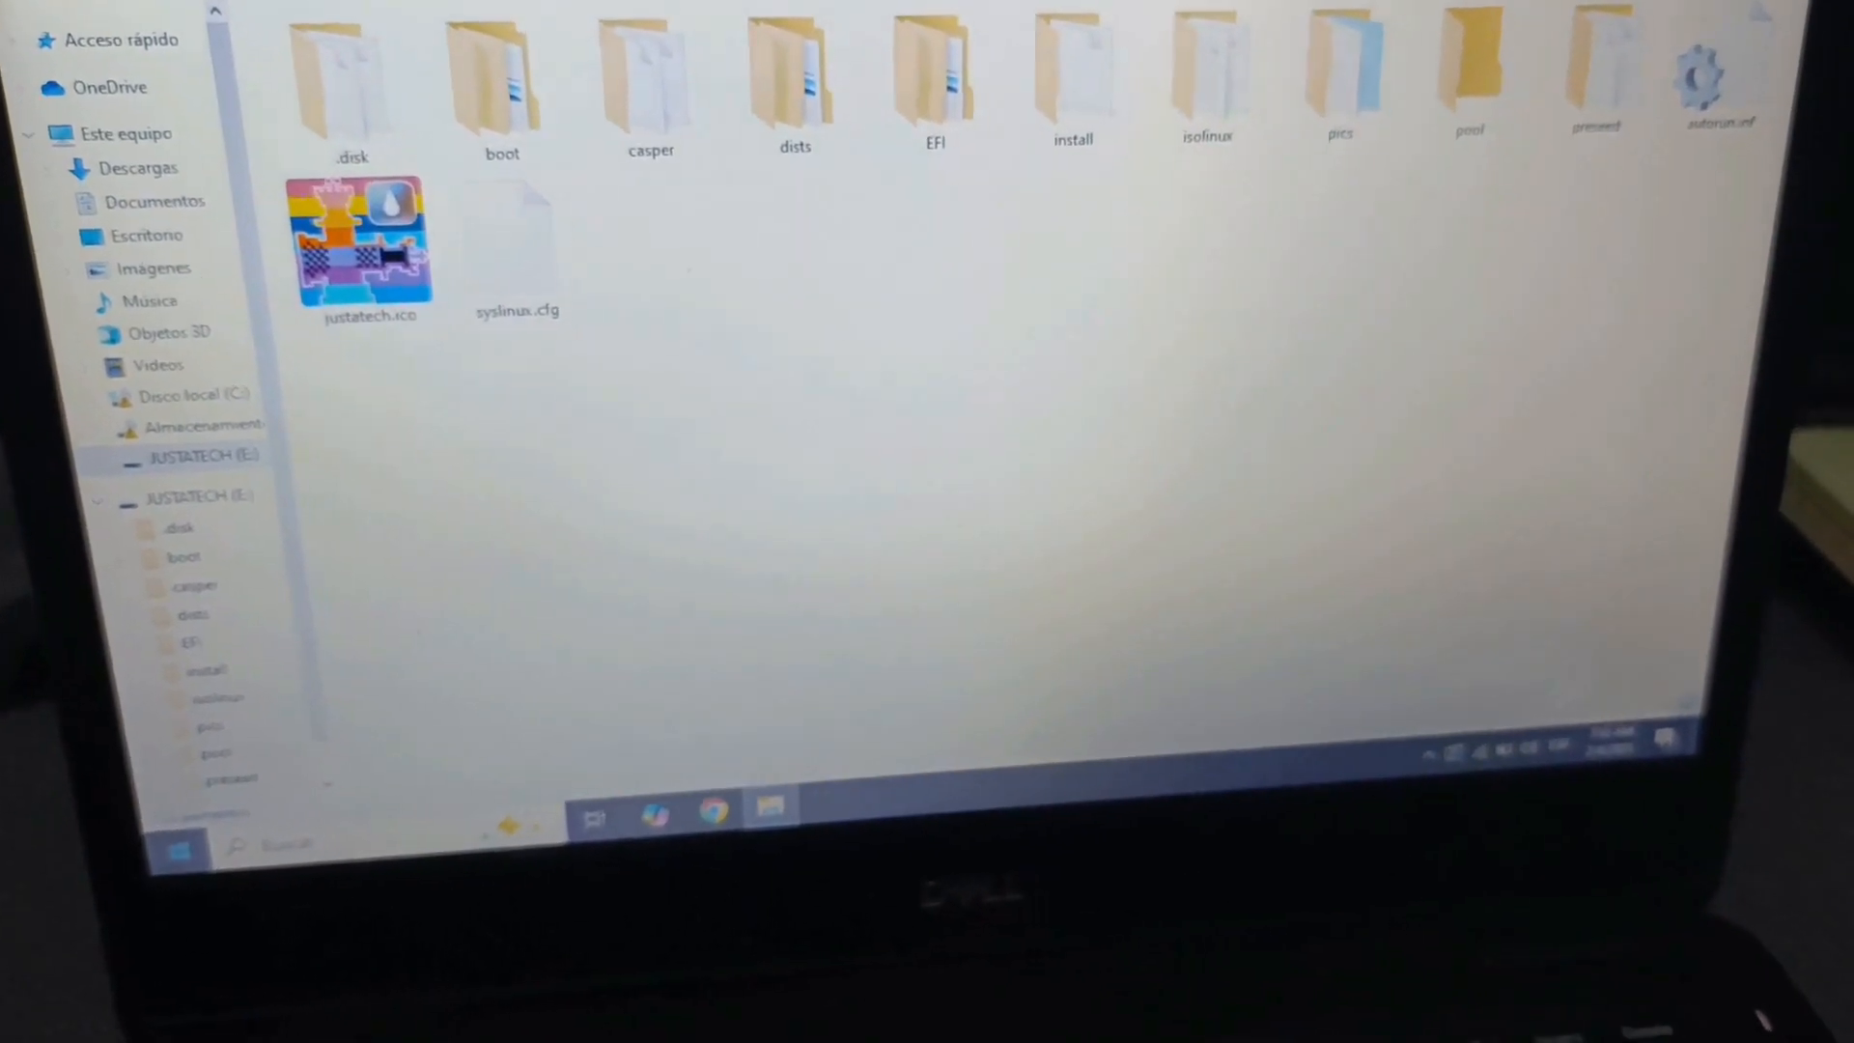
{"action": "left_click", "coordinate": [184, 845]}
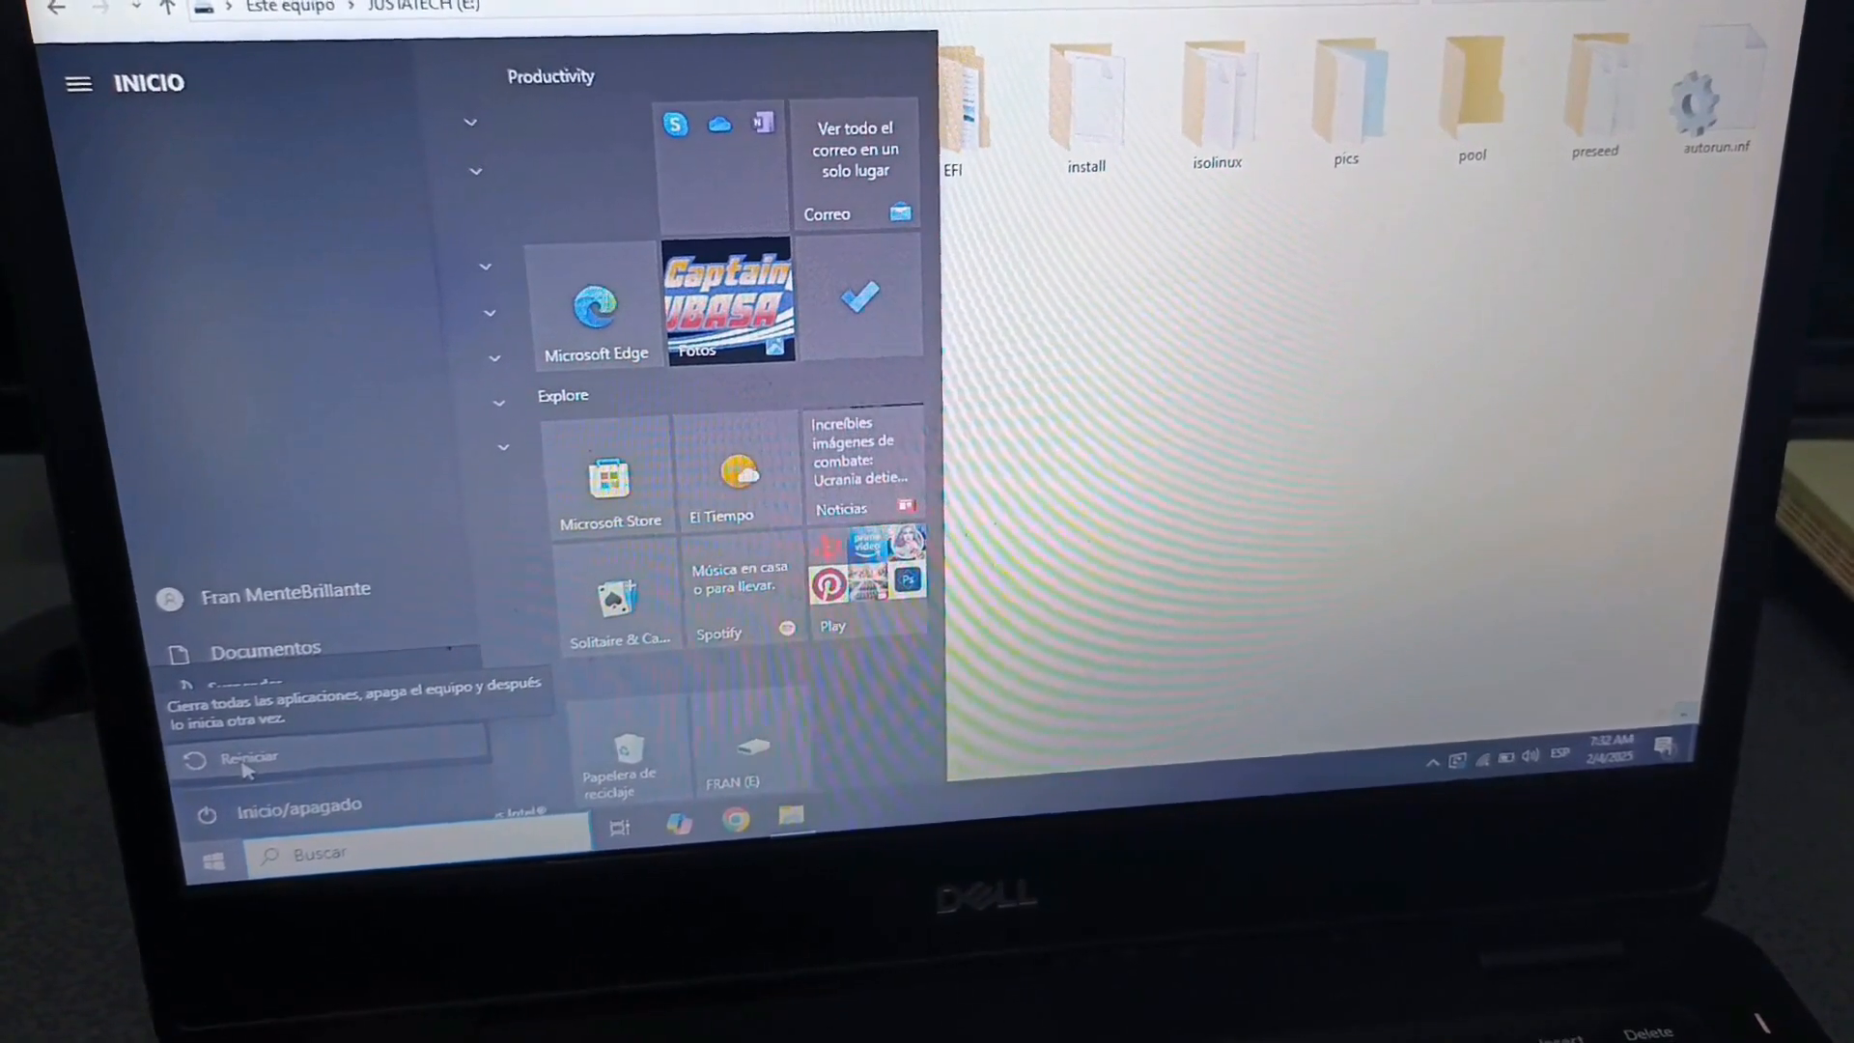
Choose Reiniciar from the Start menu power options
{"action": "left_click", "coordinate": [248, 758]}
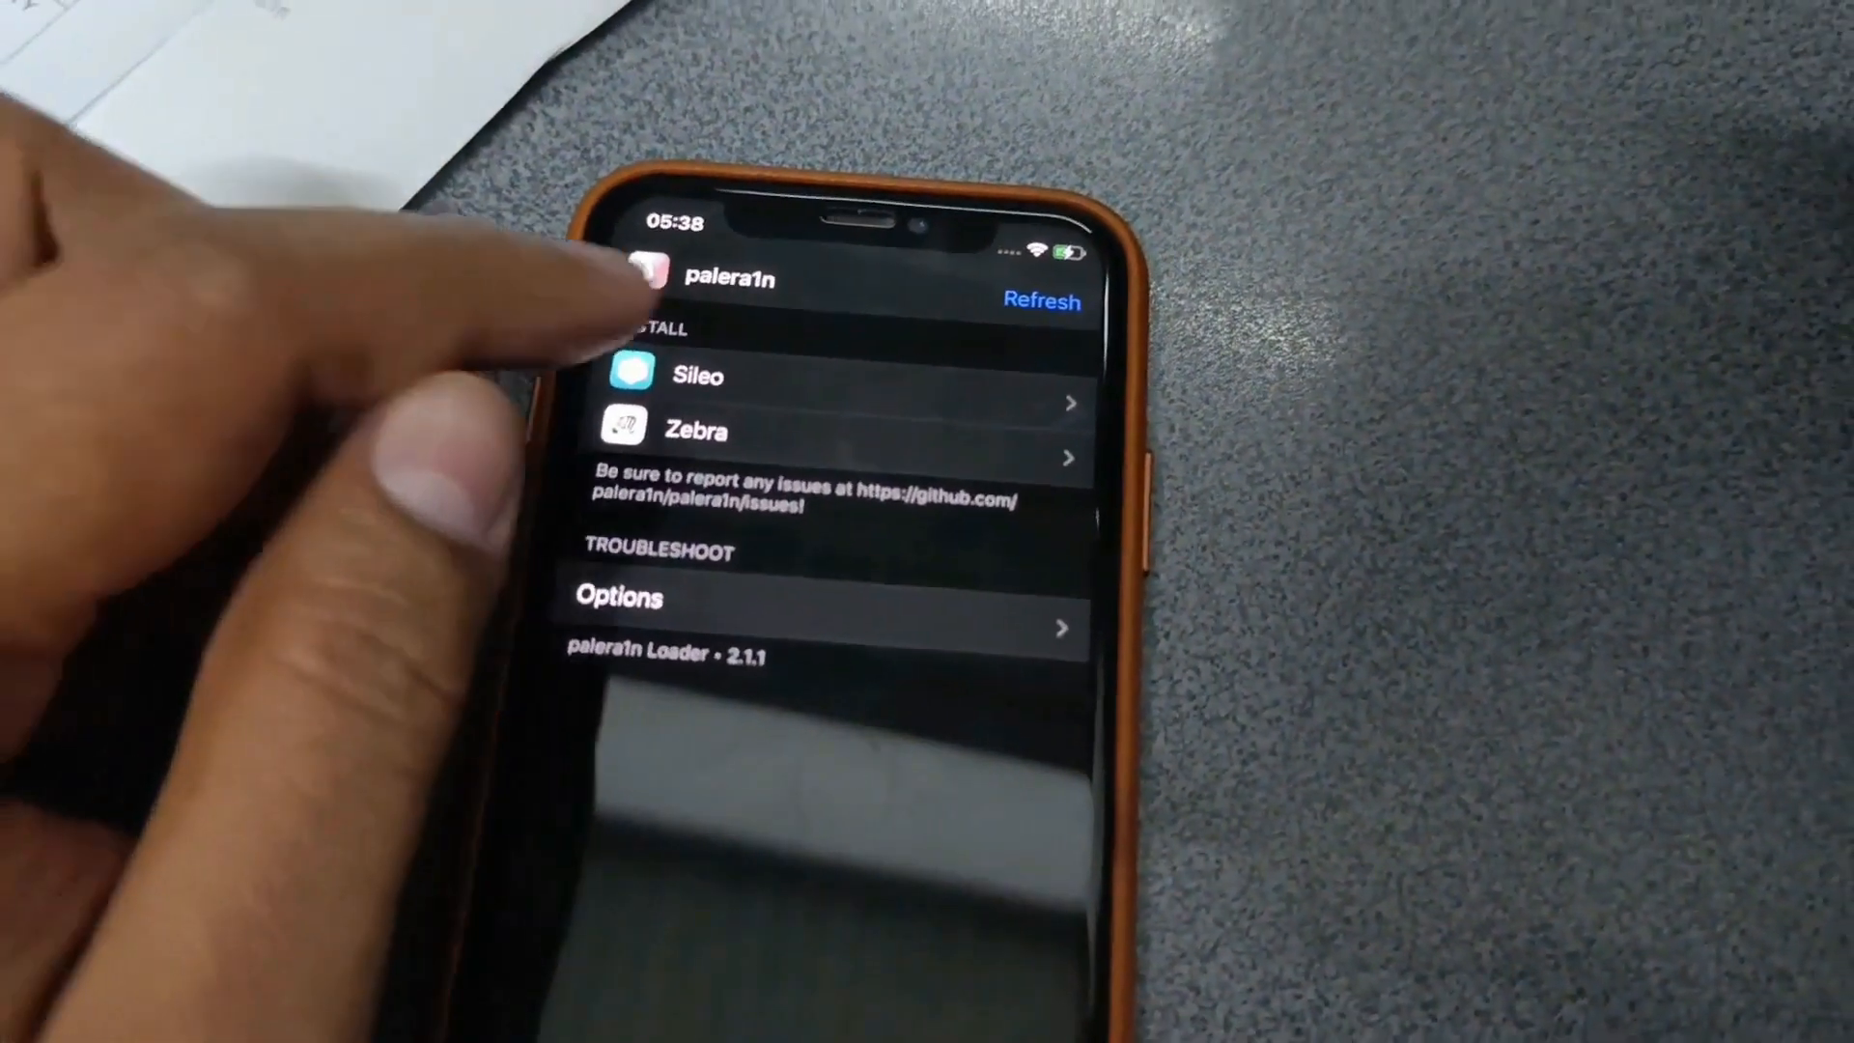
Install Sileo from palera1n Loader and confirm a new terminal password
{"action": "left_click", "coordinate": [696, 376]}
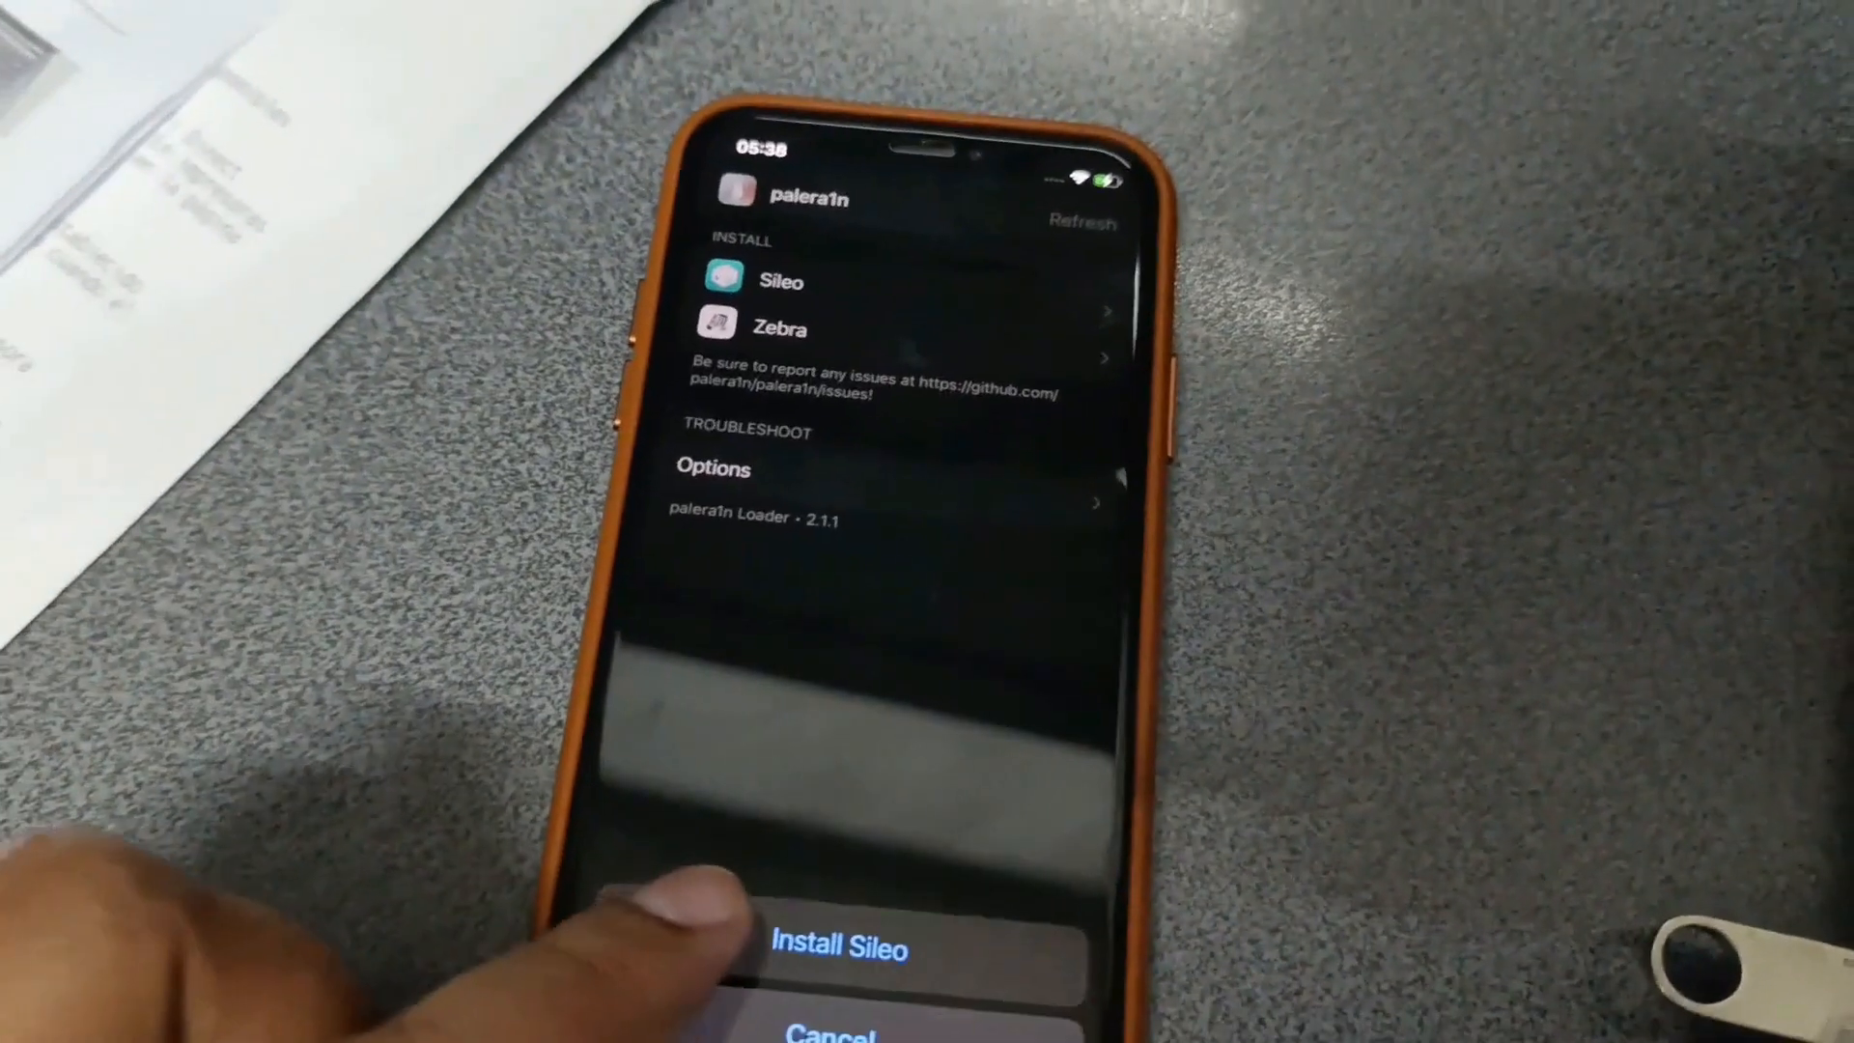
{"action": "left_click", "coordinate": [839, 948]}
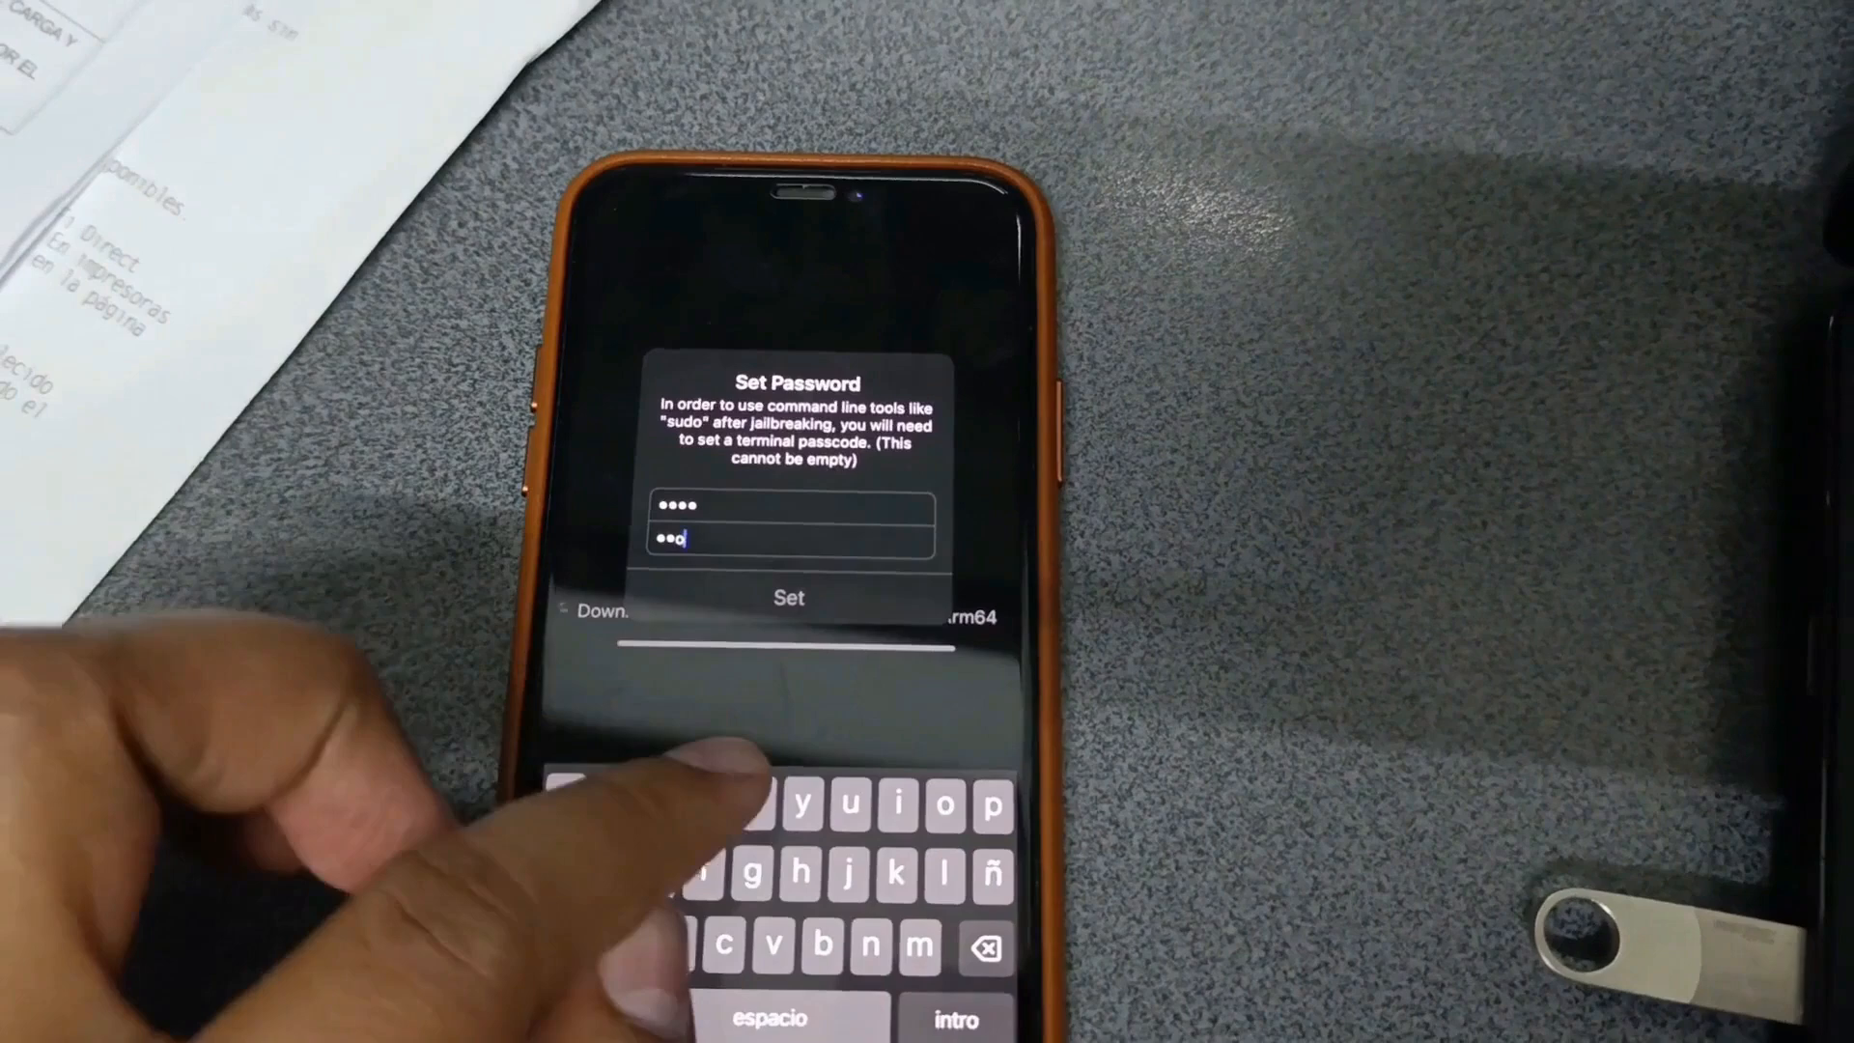
{"action": "left_click", "coordinate": [789, 596]}
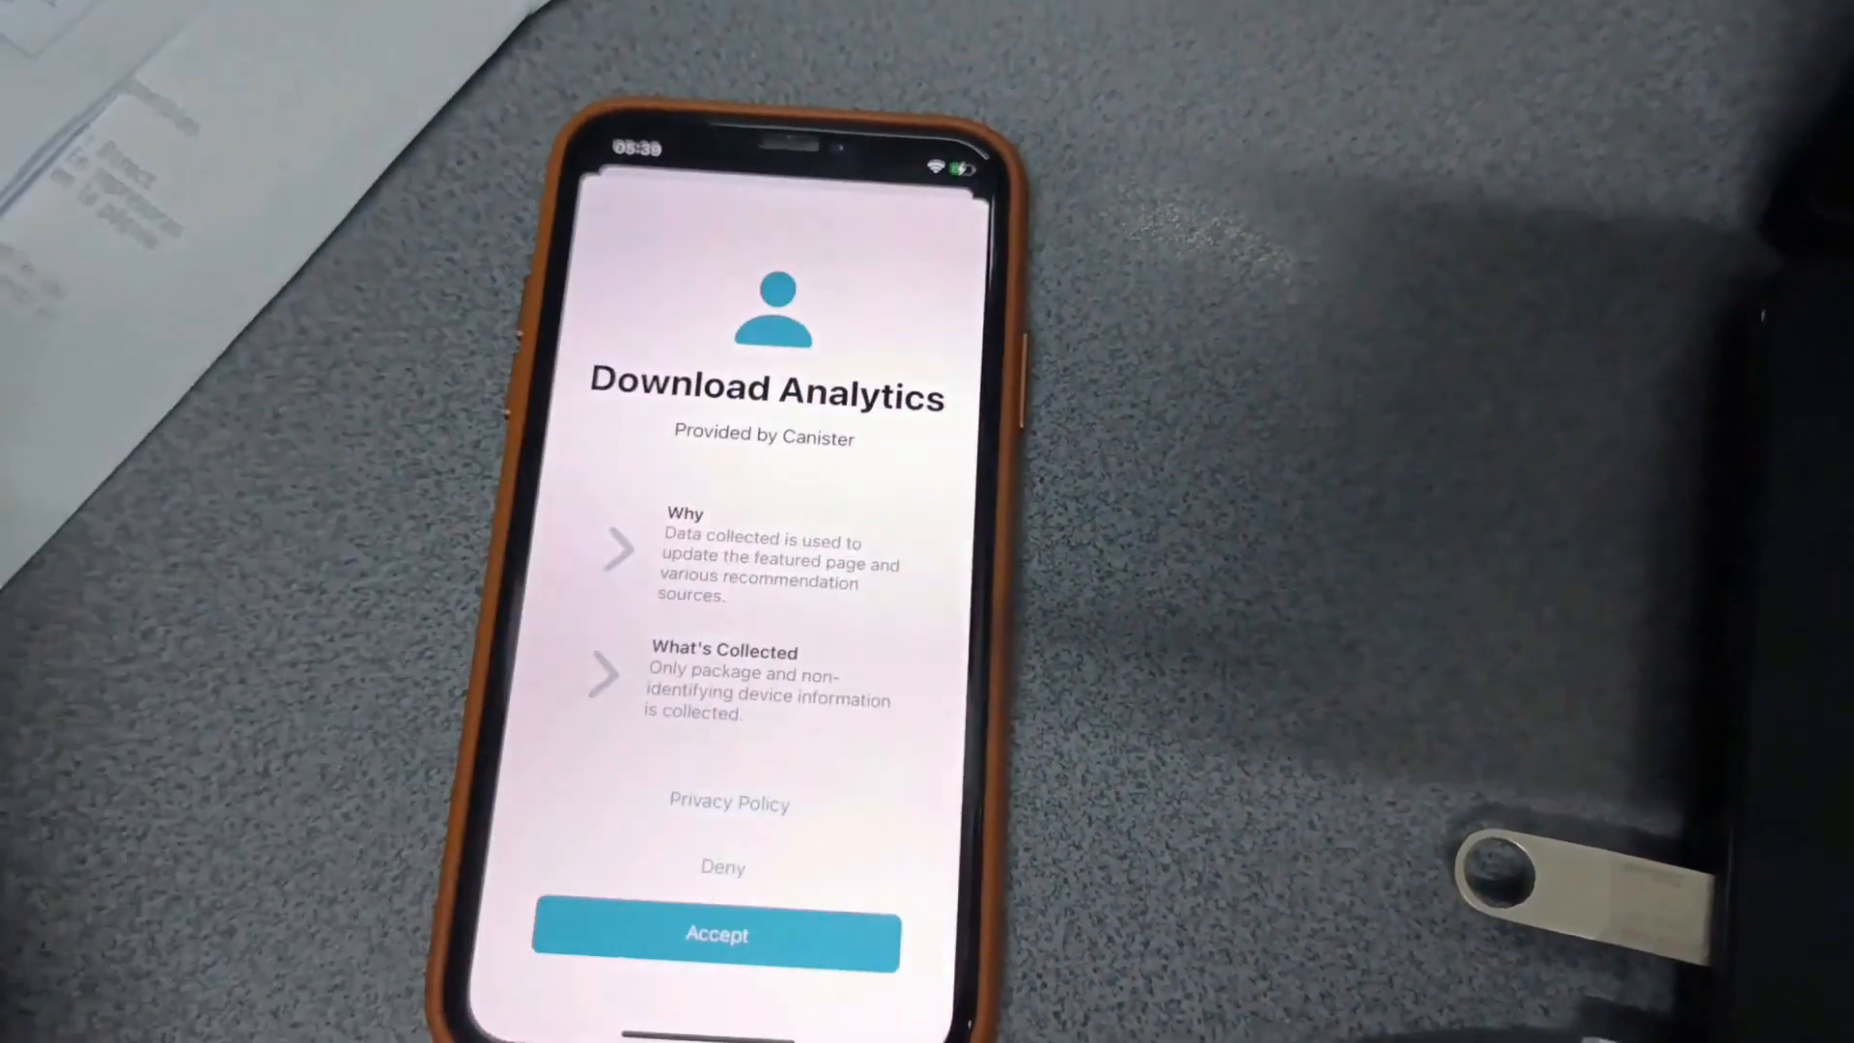
Accept Sileo's download analytics and run Actualizar Todo from the Paquetes tab
{"action": "left_click", "coordinate": [716, 934]}
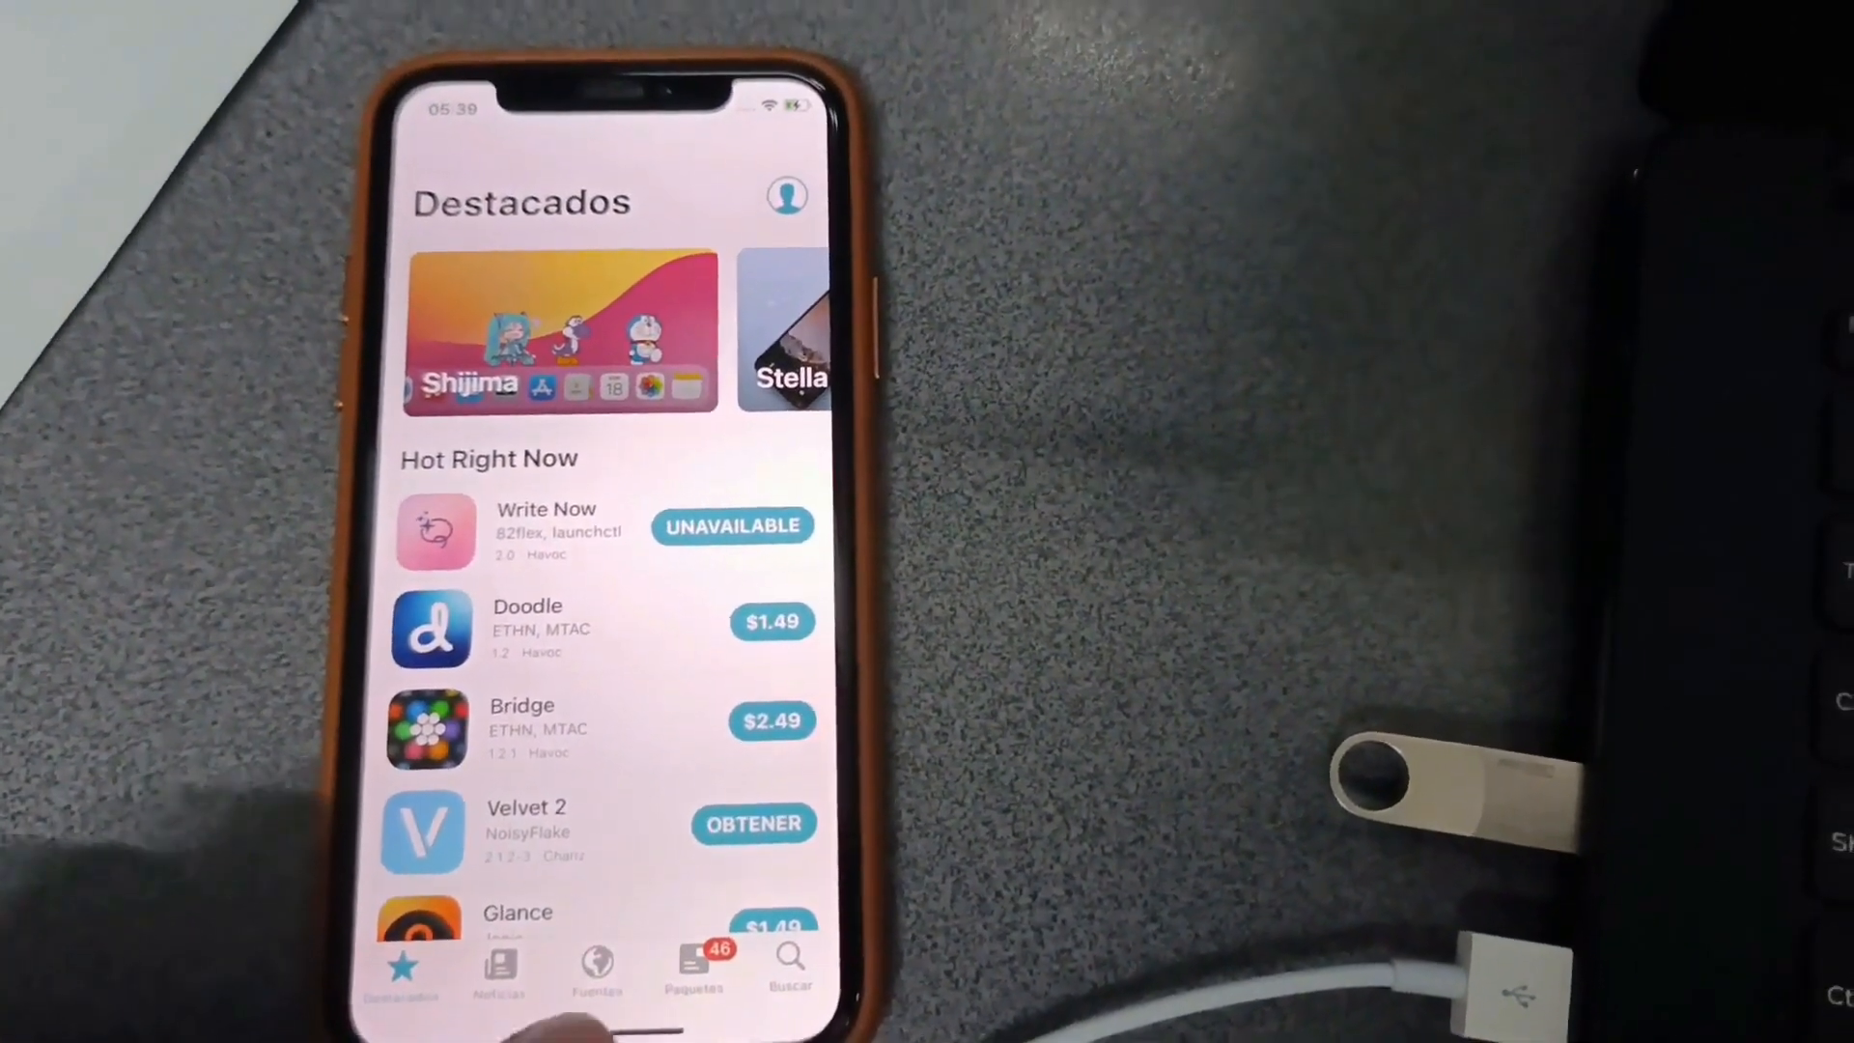
{"action": "left_click", "coordinate": [694, 966]}
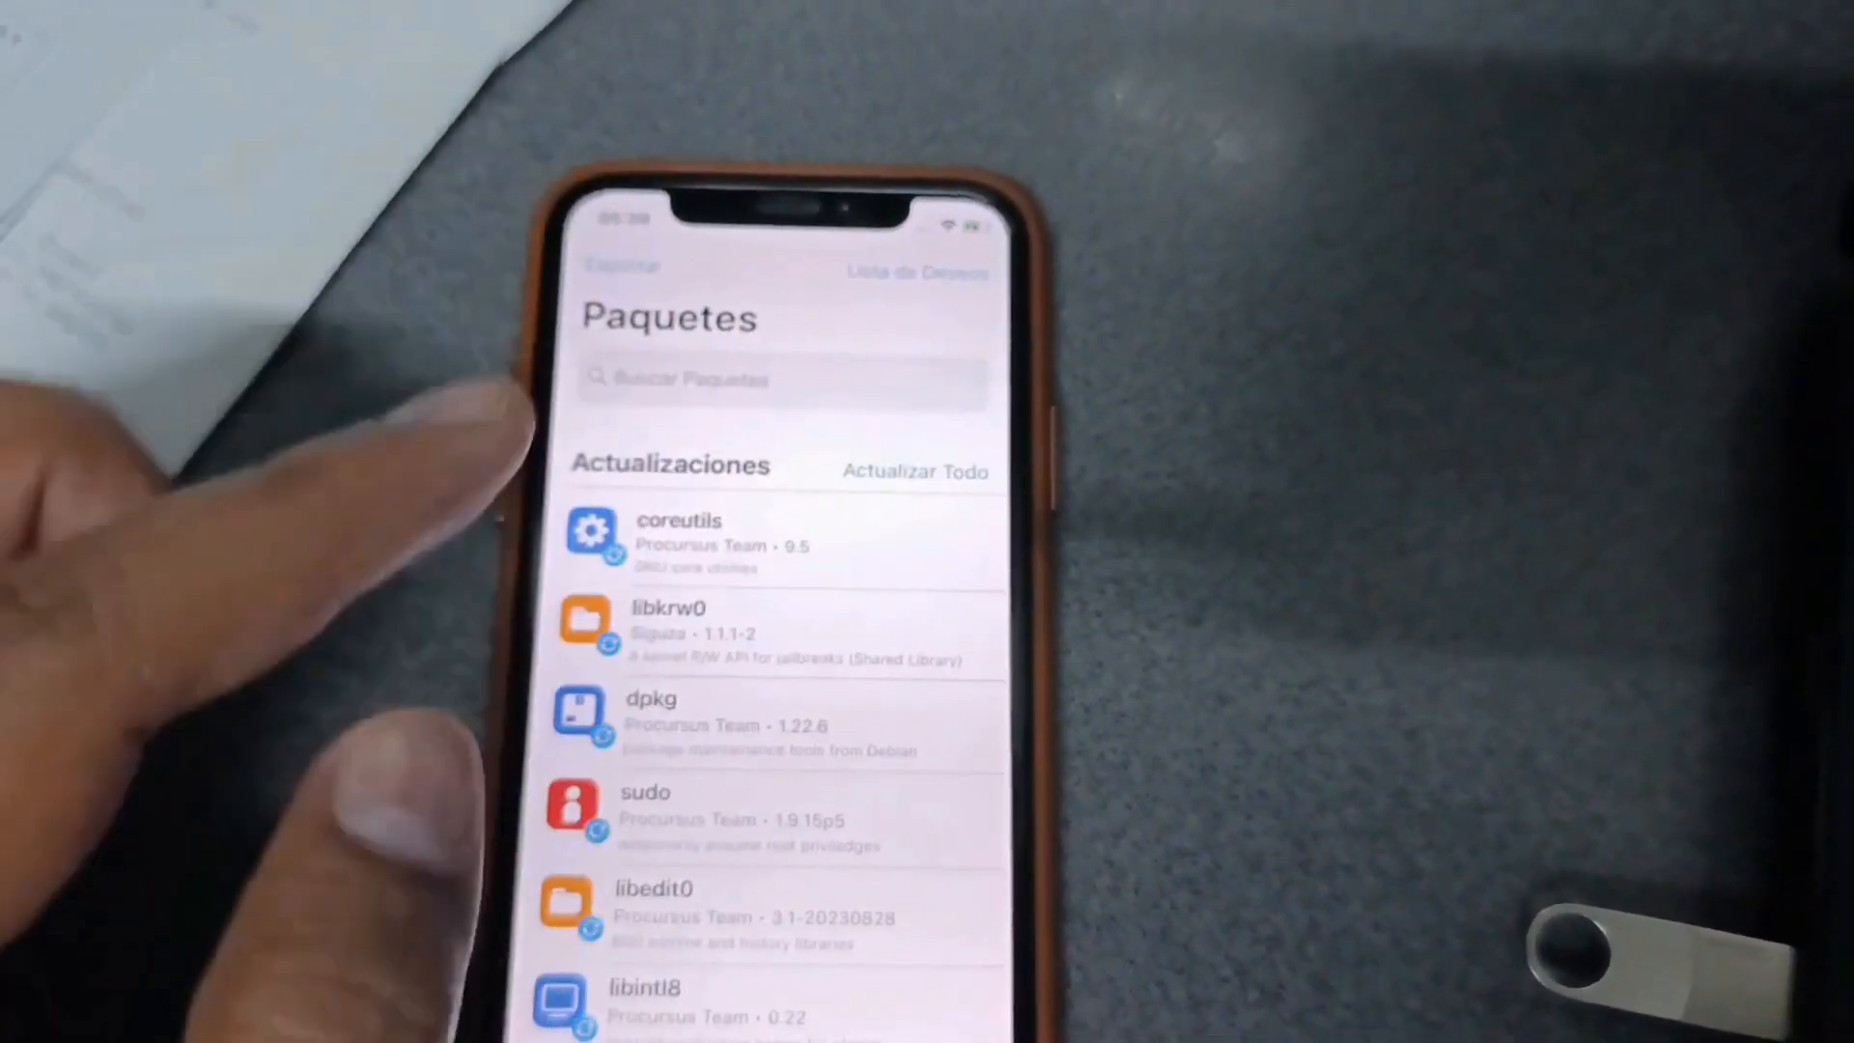
{"action": "left_click", "coordinate": [914, 473]}
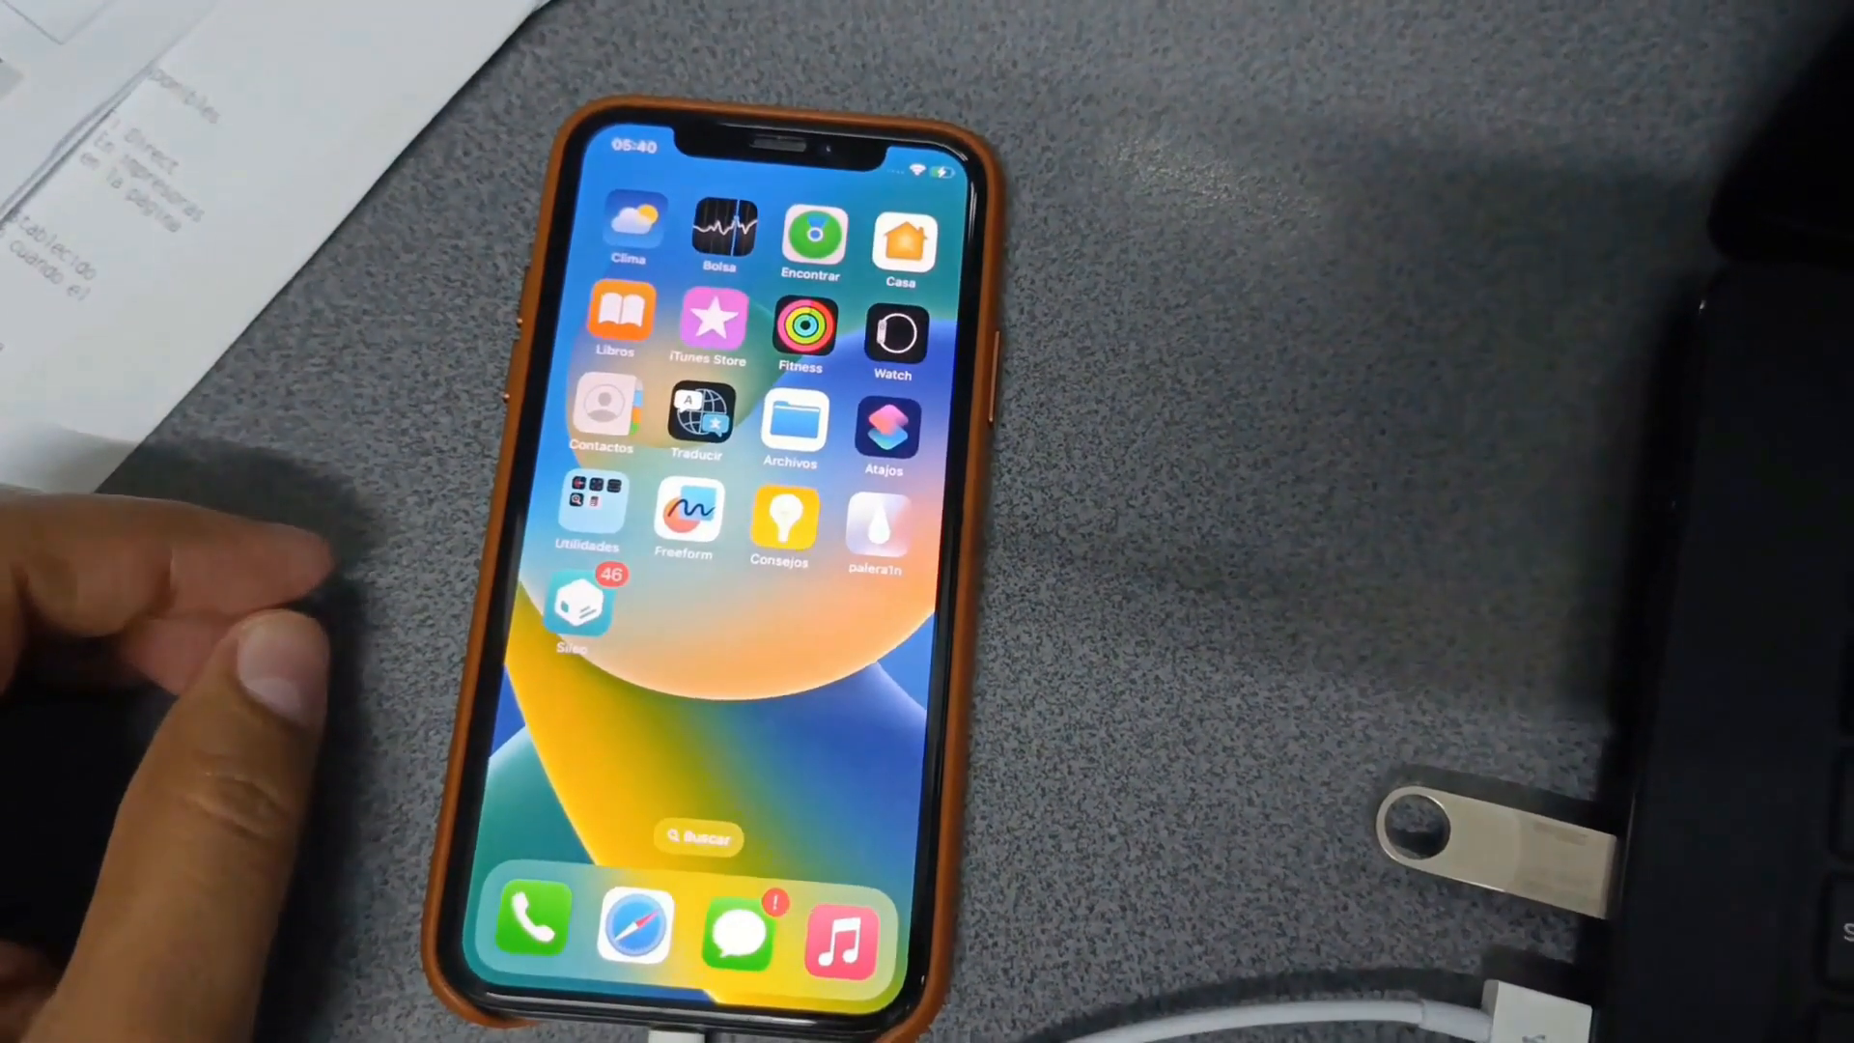
{"action": "left_click", "coordinate": [578, 606]}
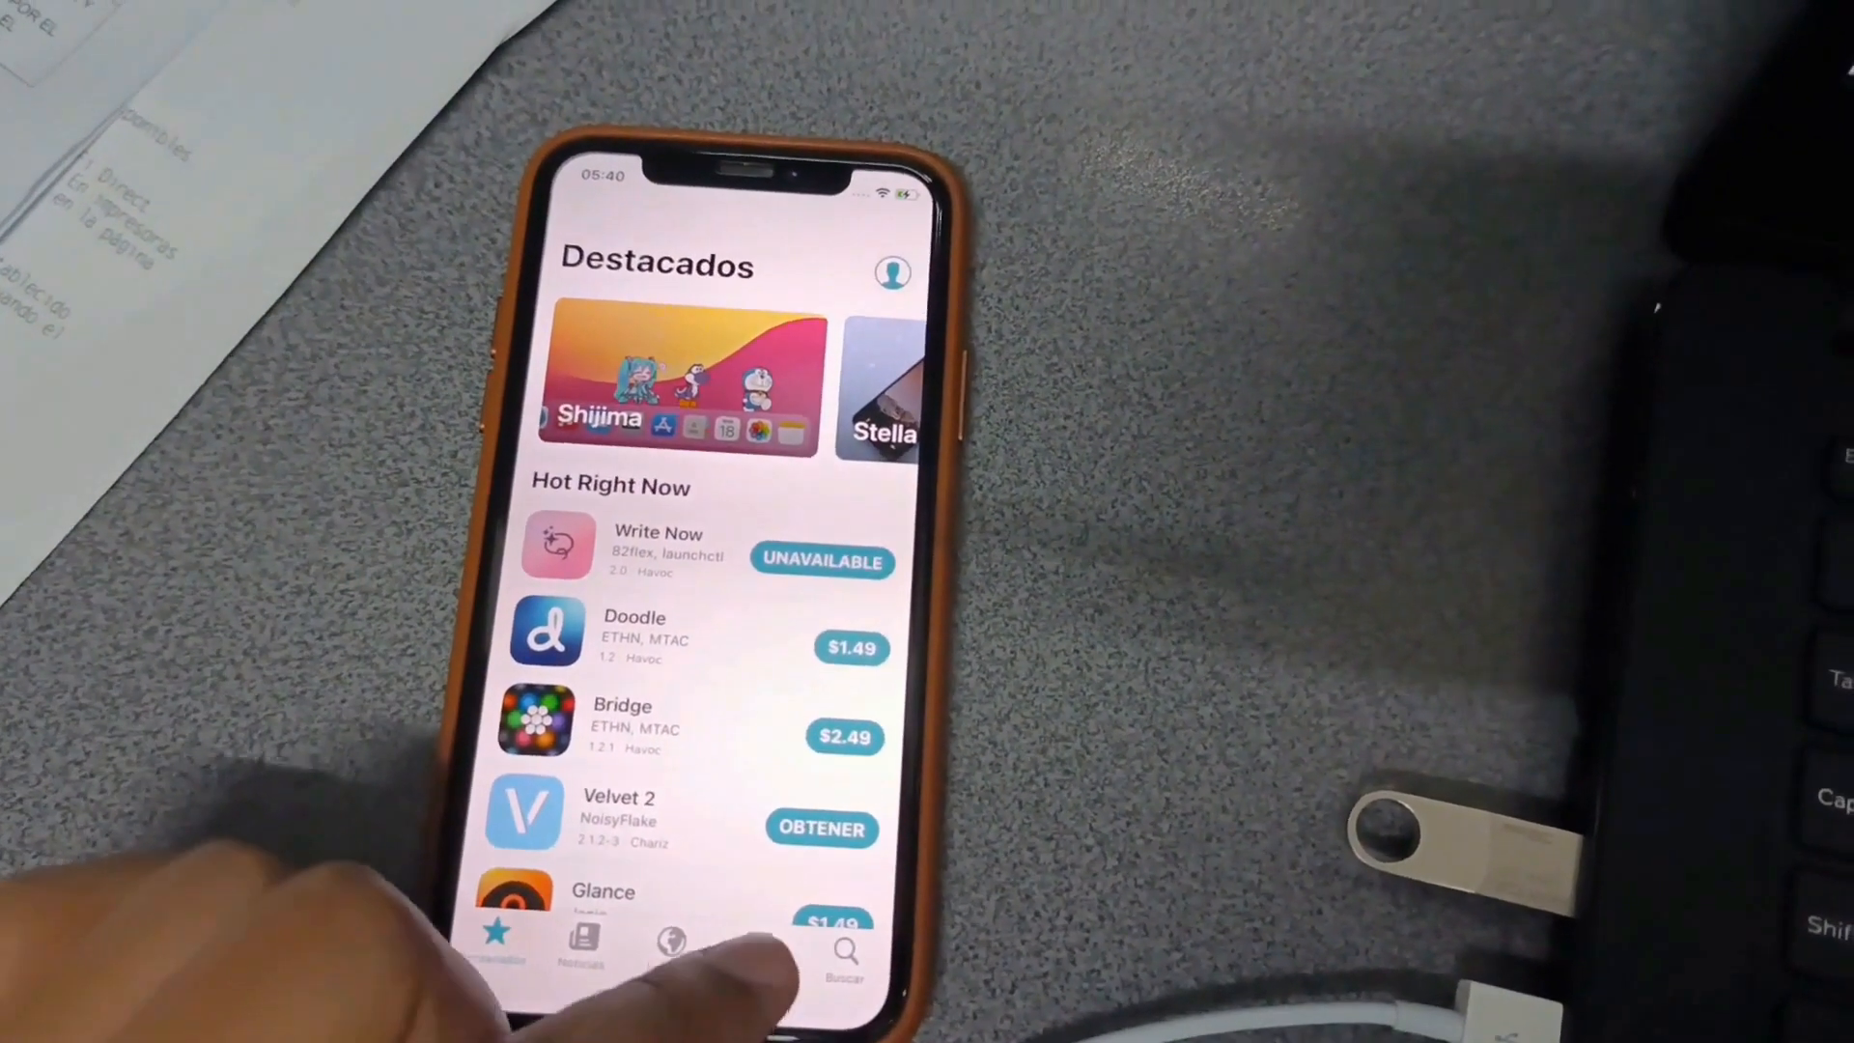
{"action": "left_click", "coordinate": [765, 946]}
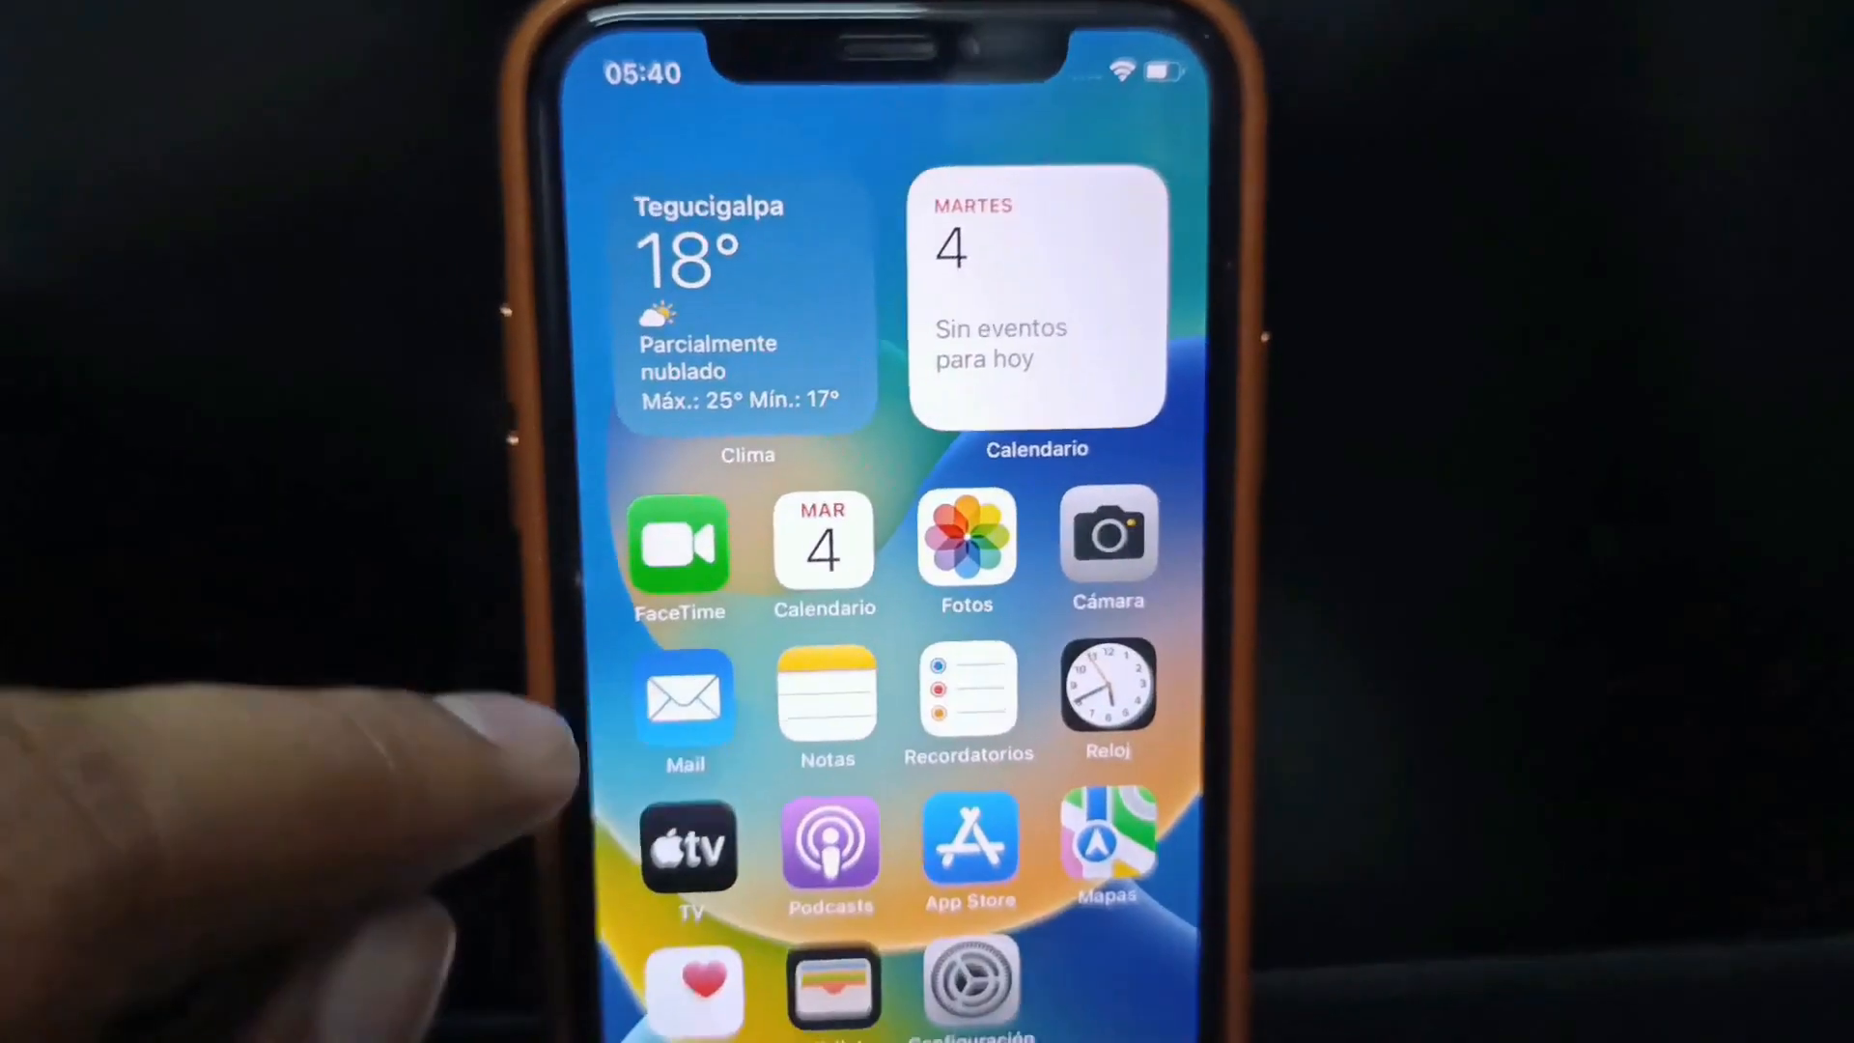
Open Settings > General > Información to view iOS version 16.7.10
{"action": "left_click", "coordinate": [970, 975]}
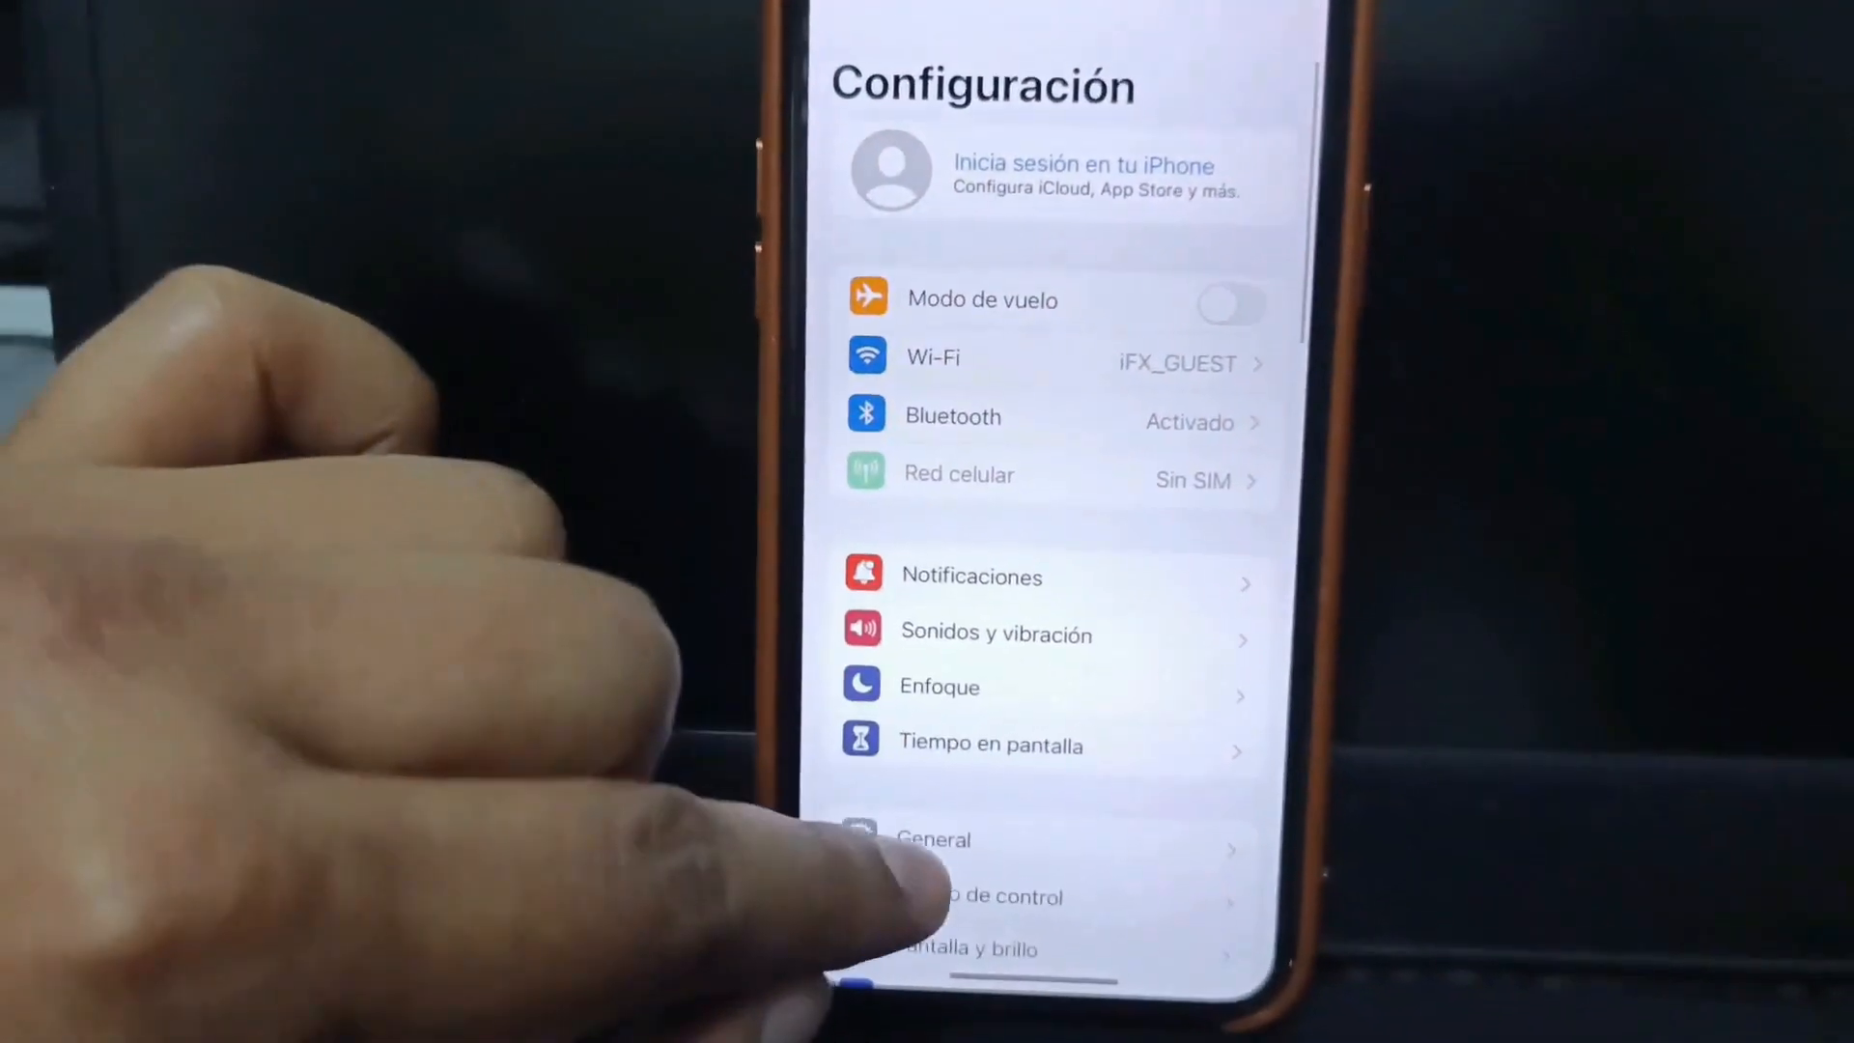
{"action": "left_click", "coordinate": [936, 840]}
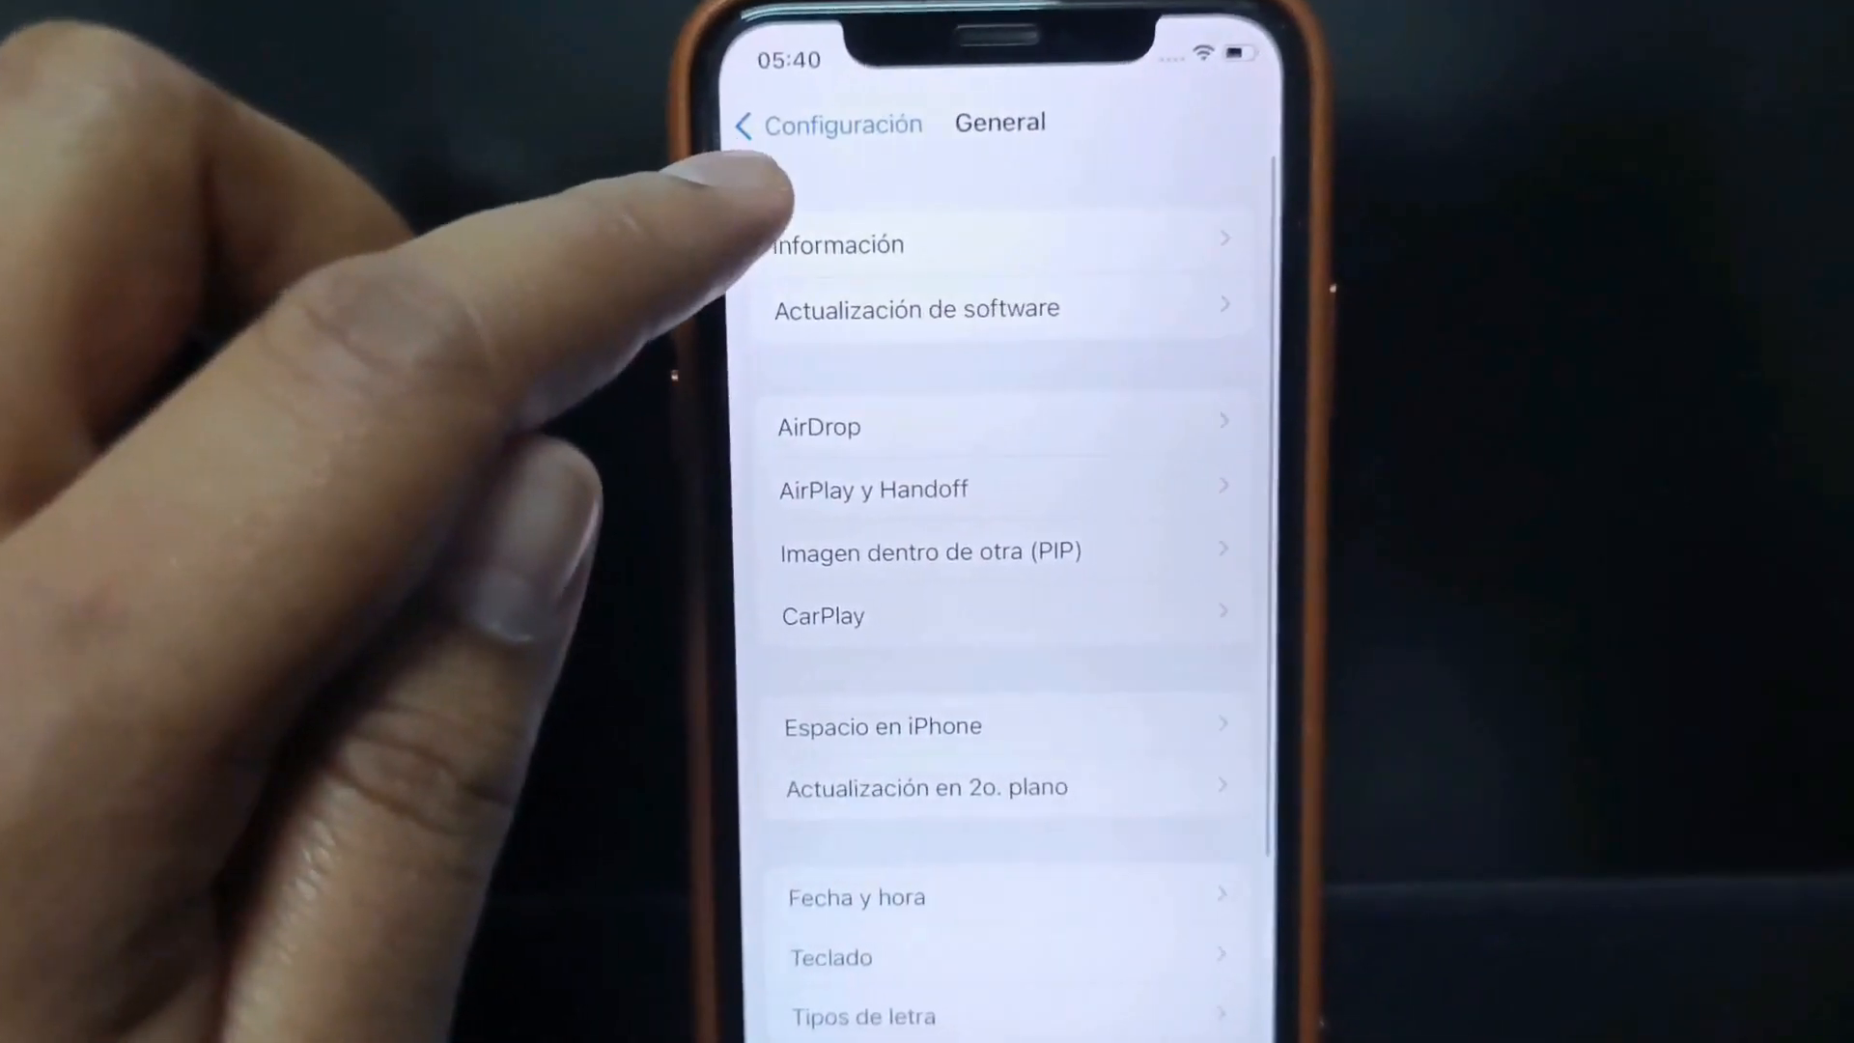
{"action": "left_click", "coordinate": [837, 244]}
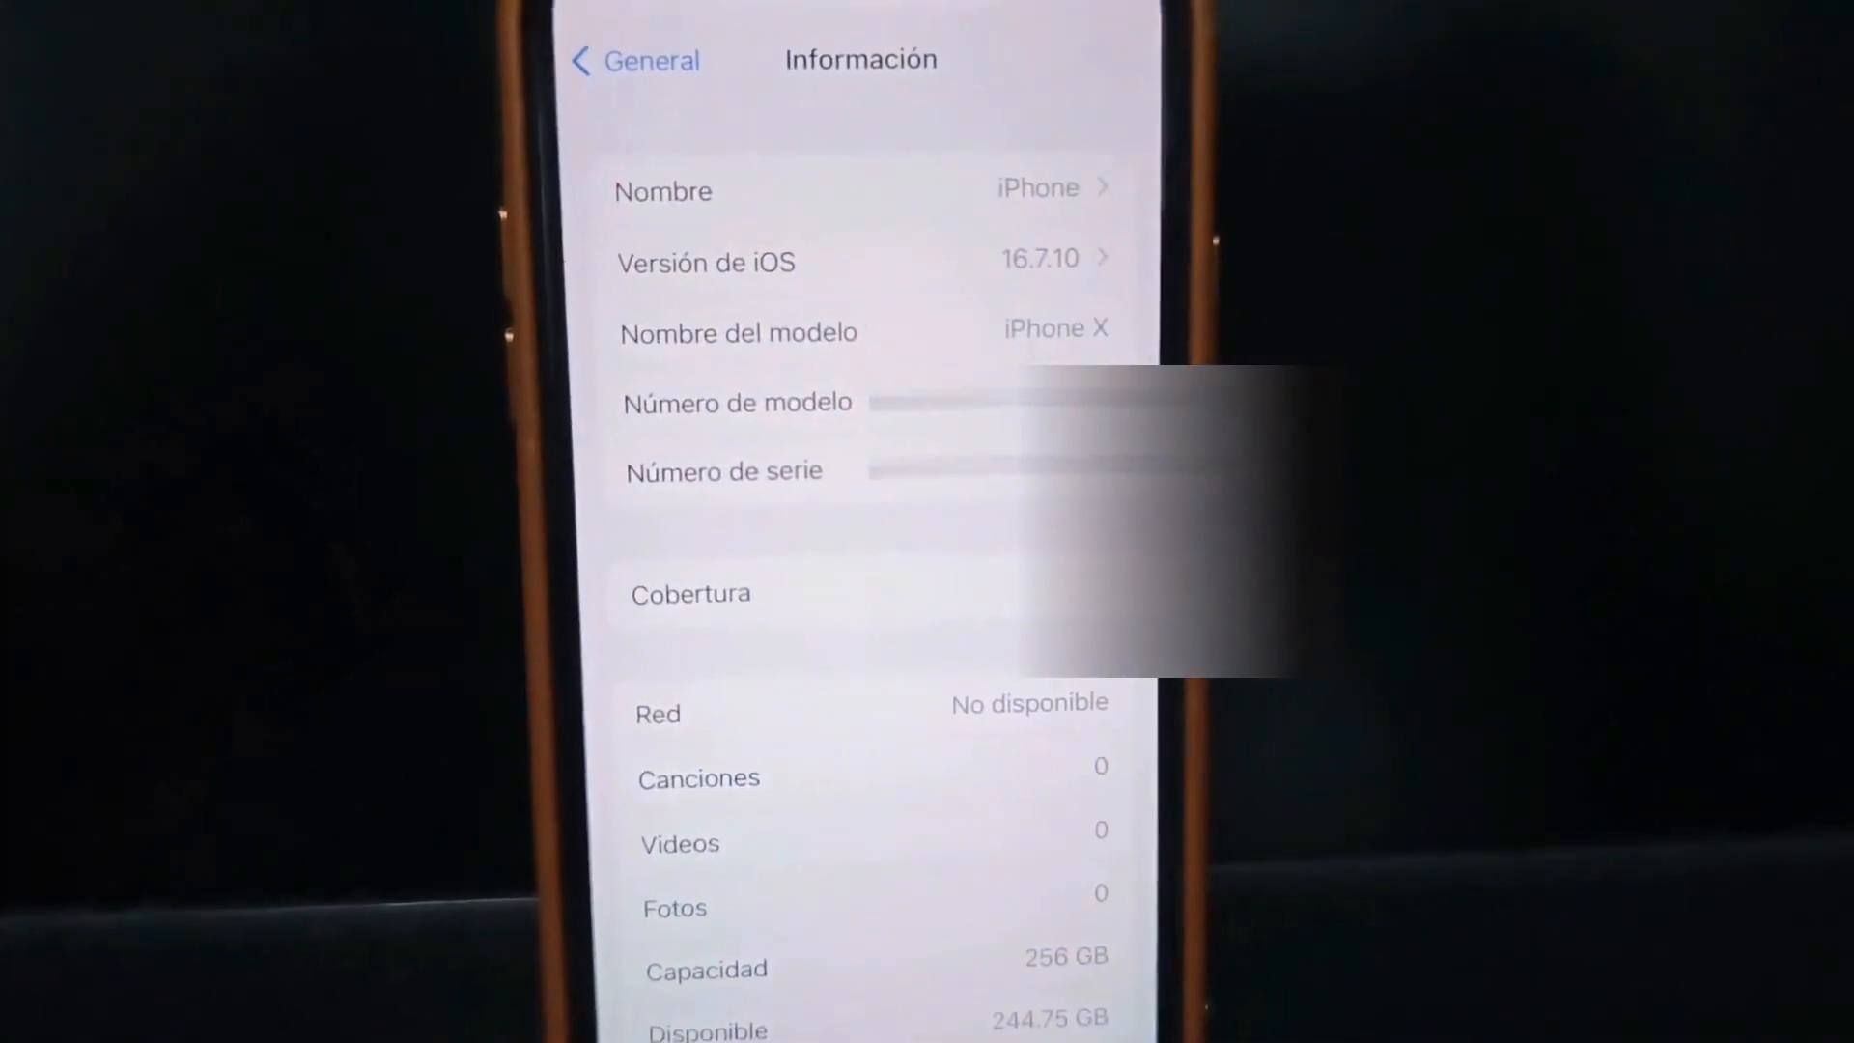